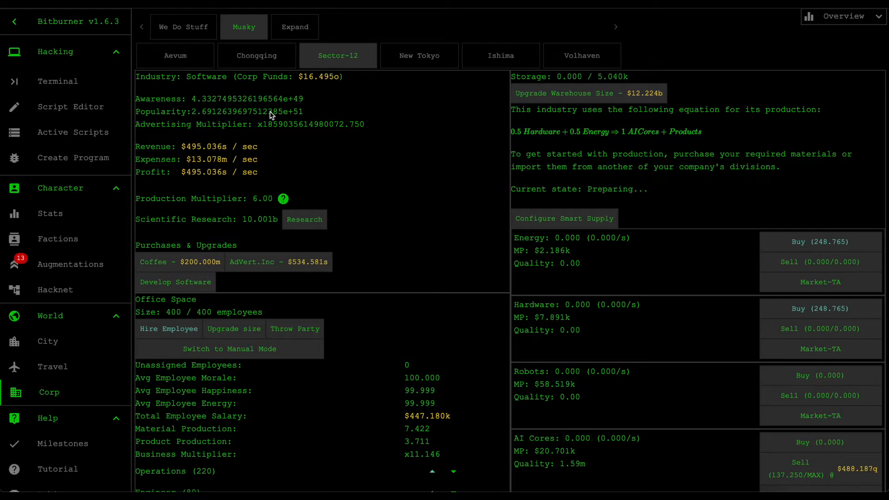
Check the corporation overview, then toggle the uPgrade: Fulcrum branch in Musky's research tree
click(183, 26)
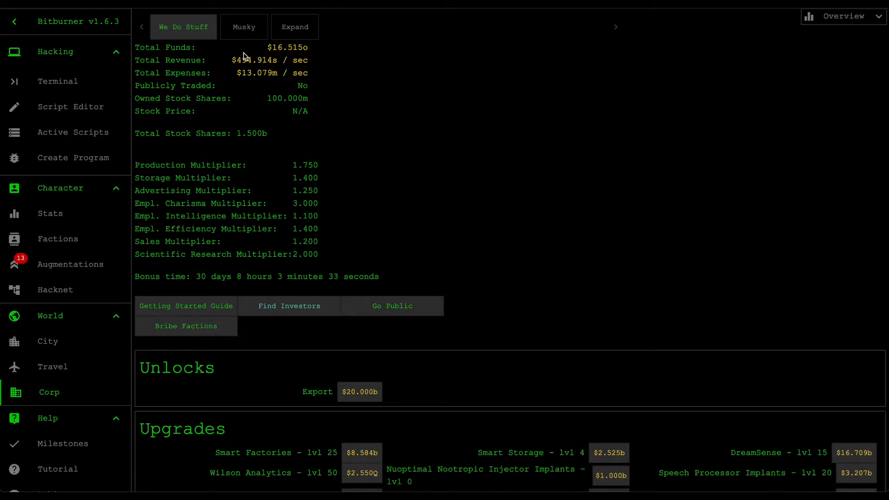
click(244, 27)
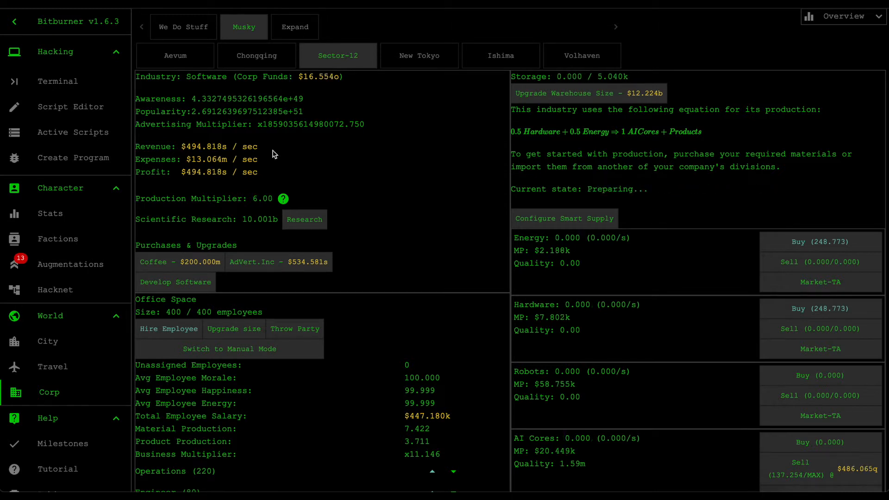
mouse_move(294, 183)
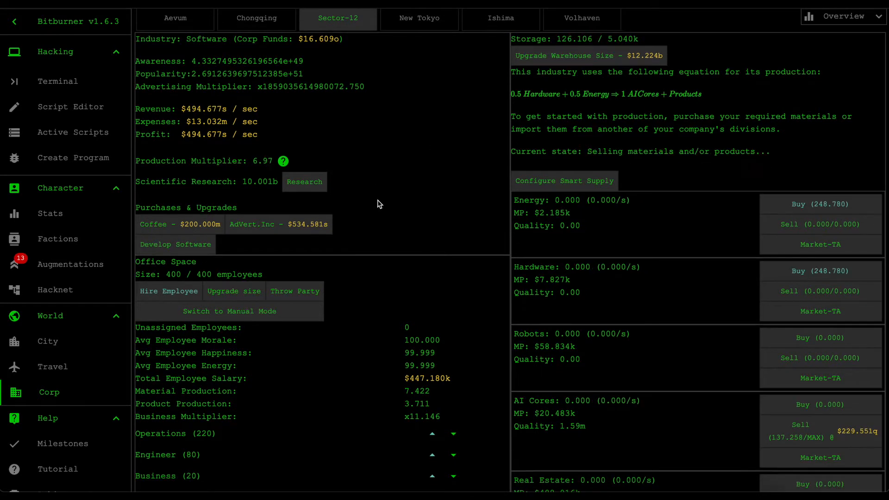
scroll(down, 3)
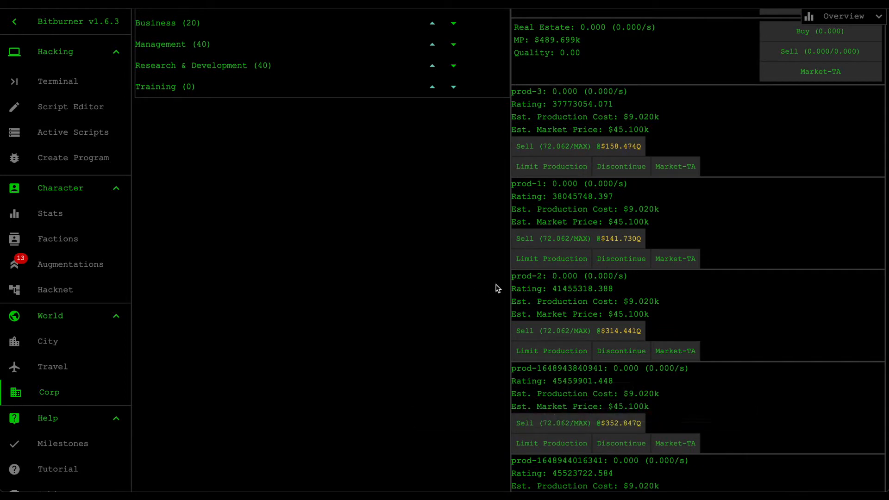
mouse_move(497, 212)
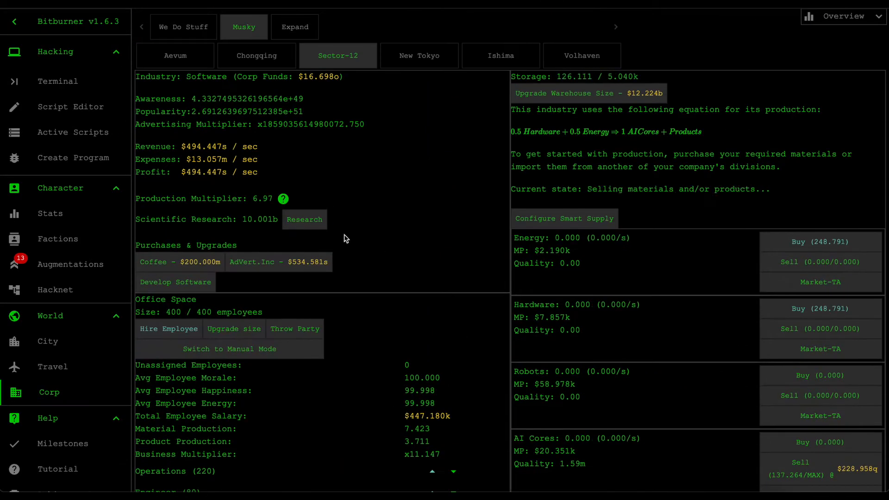
click(303, 220)
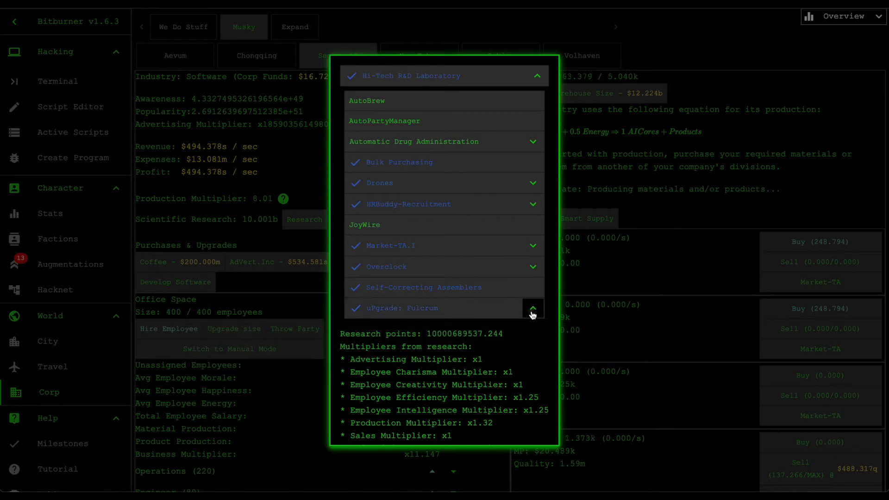
click(531, 314)
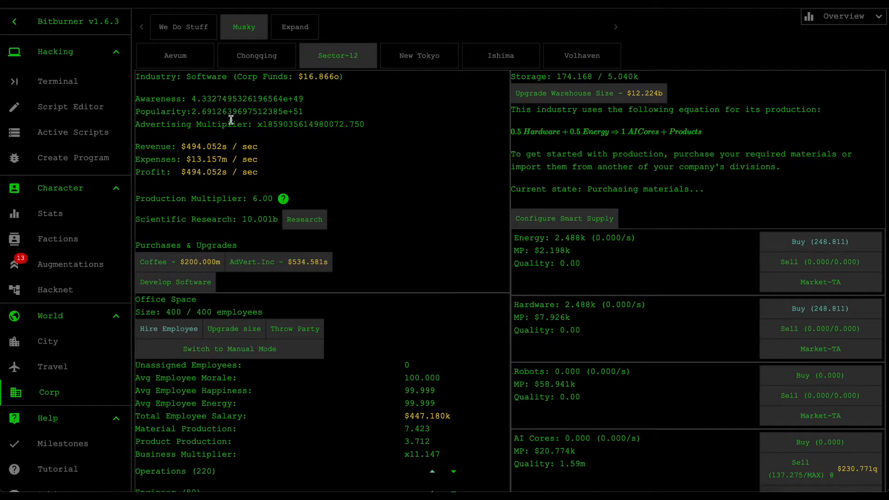
Take the corporation public through an IPO issuing 1 share
click(182, 27)
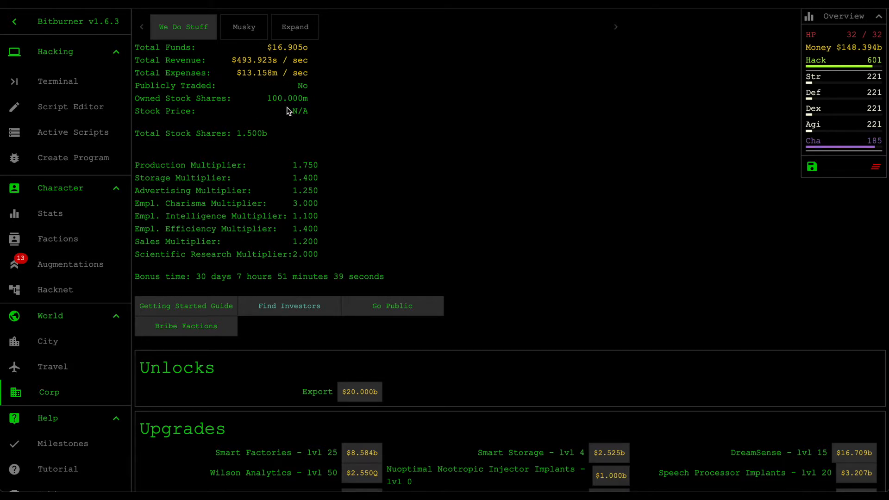
mouse_move(392, 306)
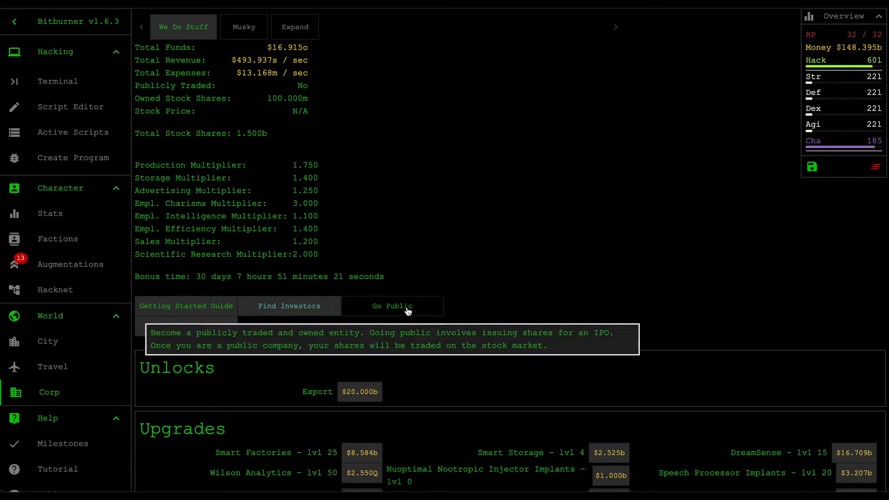
click(391, 307)
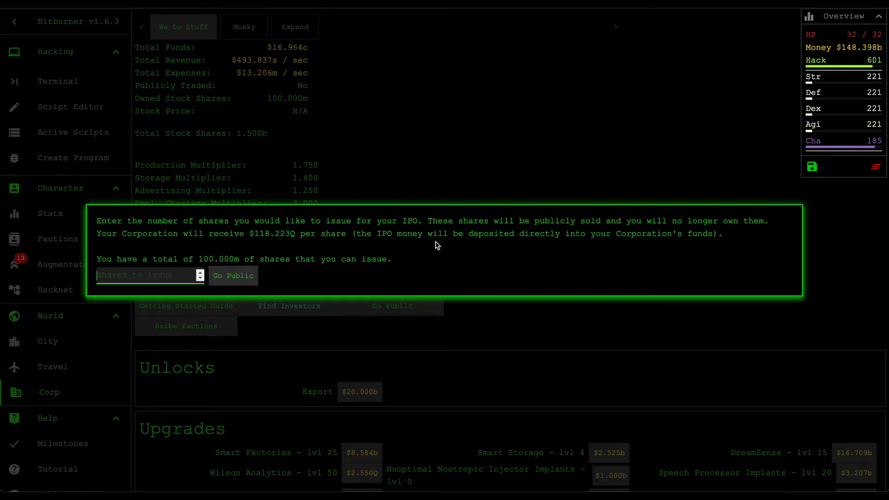
mouse_move(270, 245)
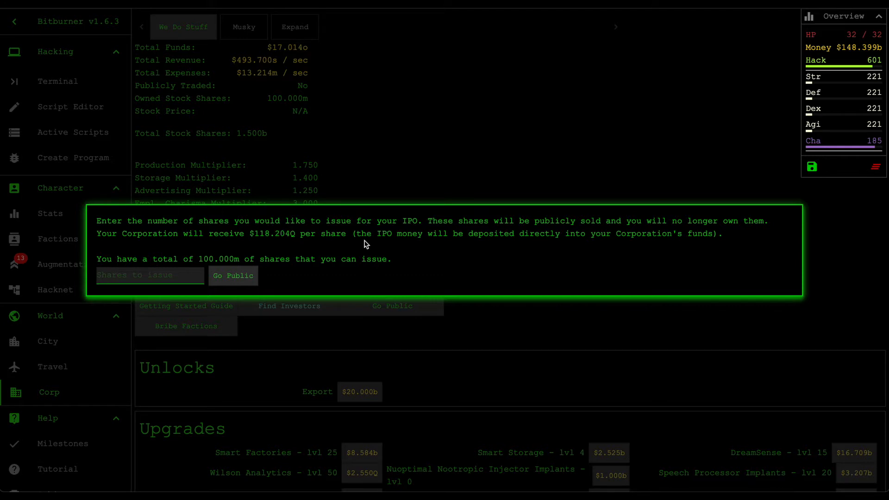
mouse_move(312, 248)
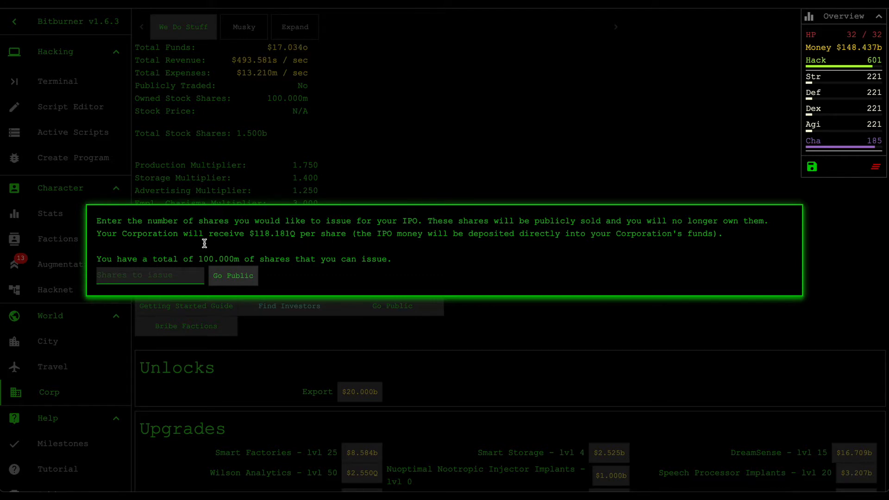
mouse_move(256, 248)
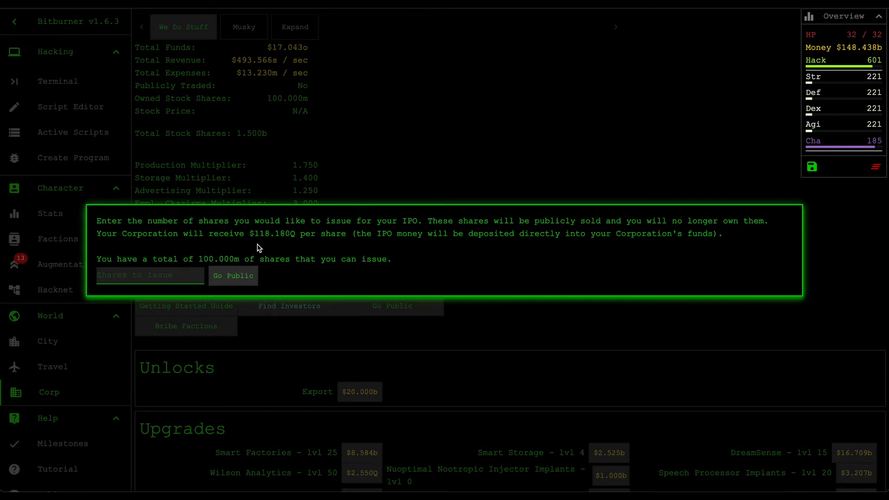
text(1)
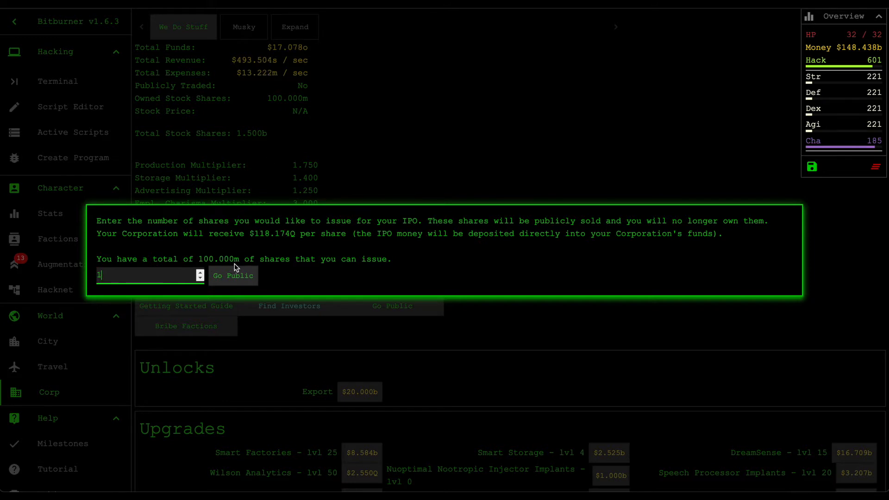
click(233, 276)
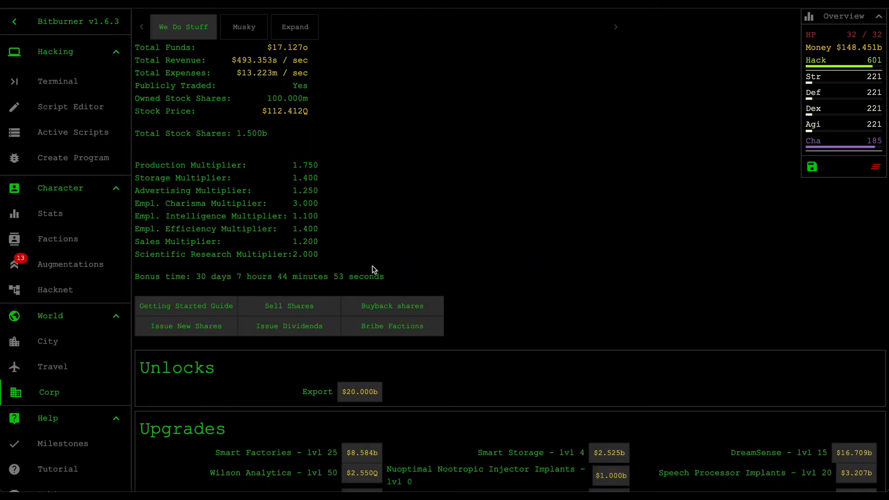
click(392, 306)
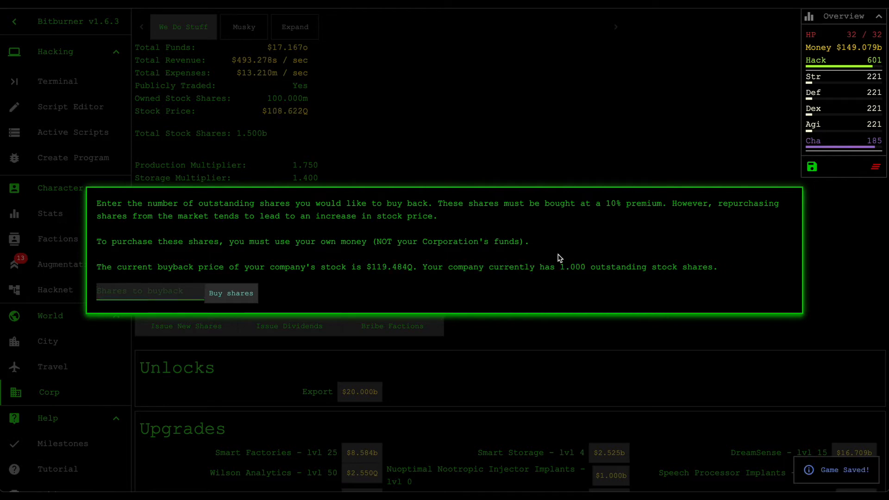
text(1)
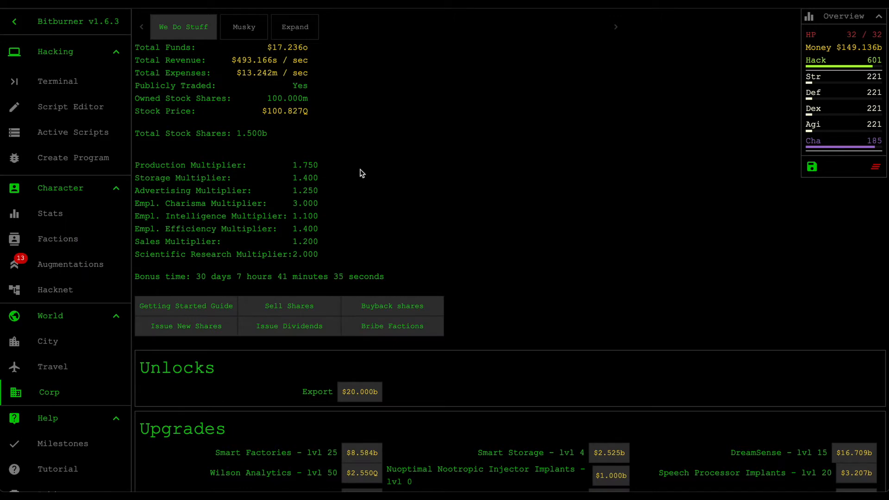
mouse_move(279, 239)
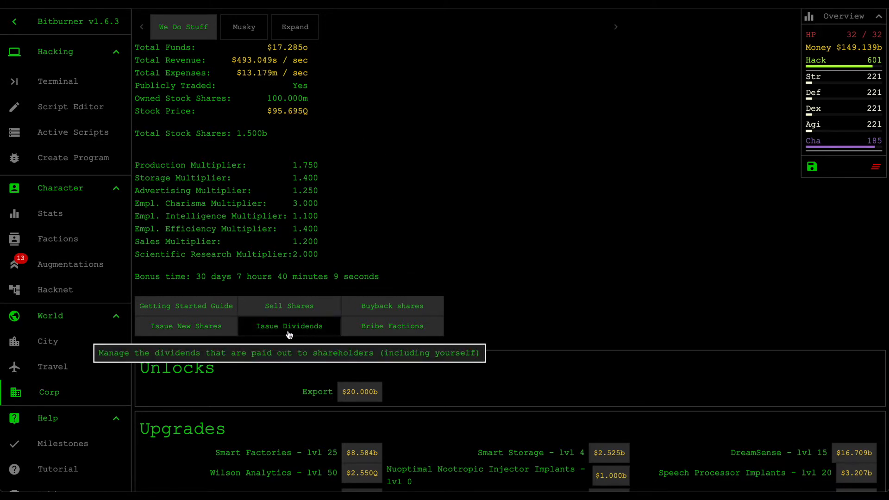
Allocate a 50% dividend payout (after trying 20), then return to the Musky division
click(289, 325)
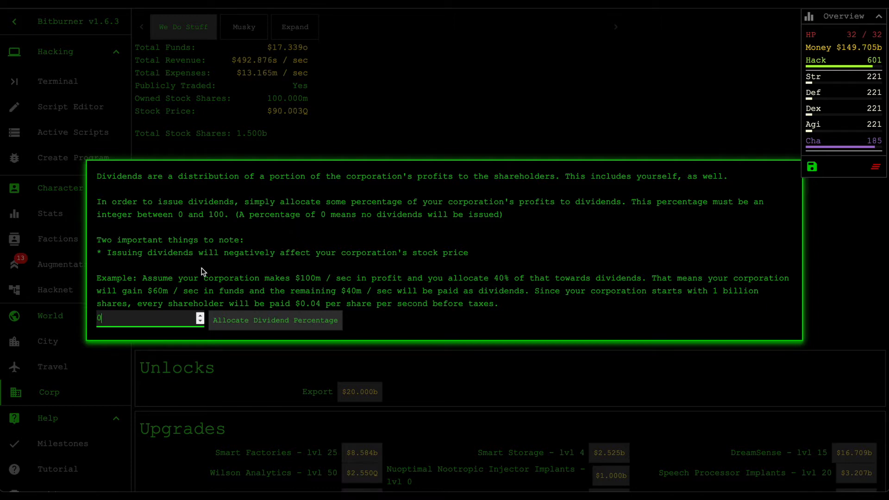
text(20)
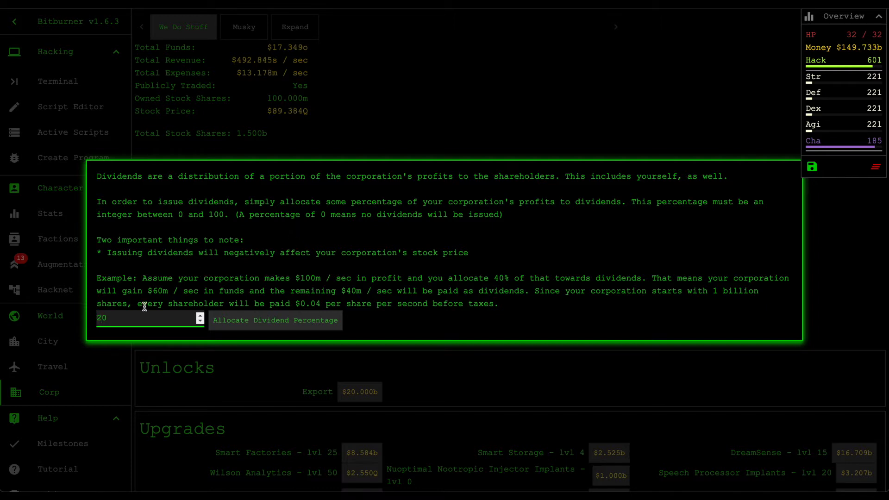
mouse_move(231, 131)
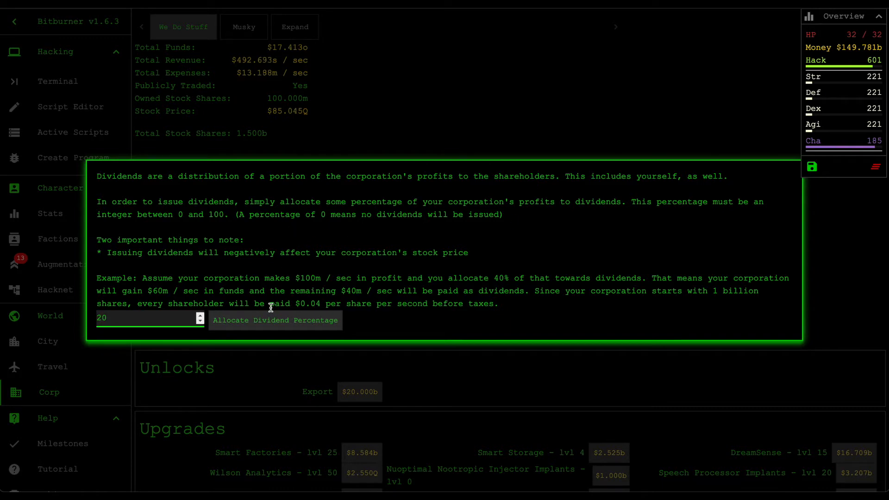
text(50)
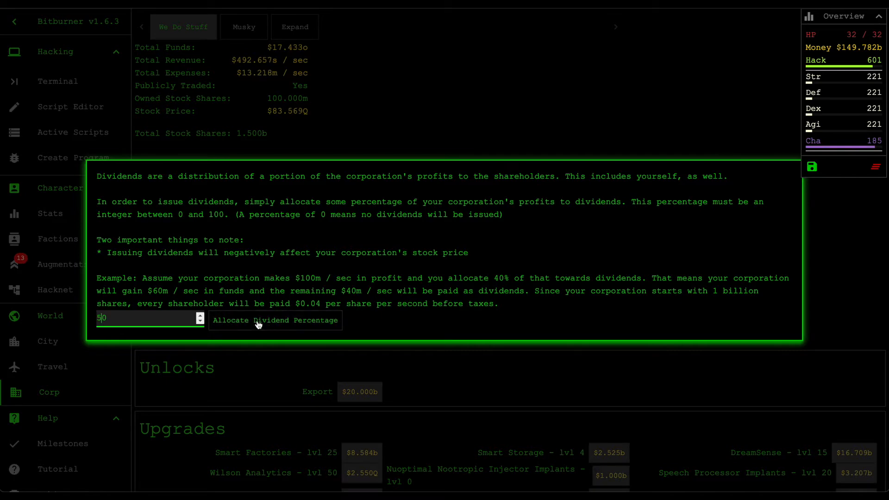
click(274, 319)
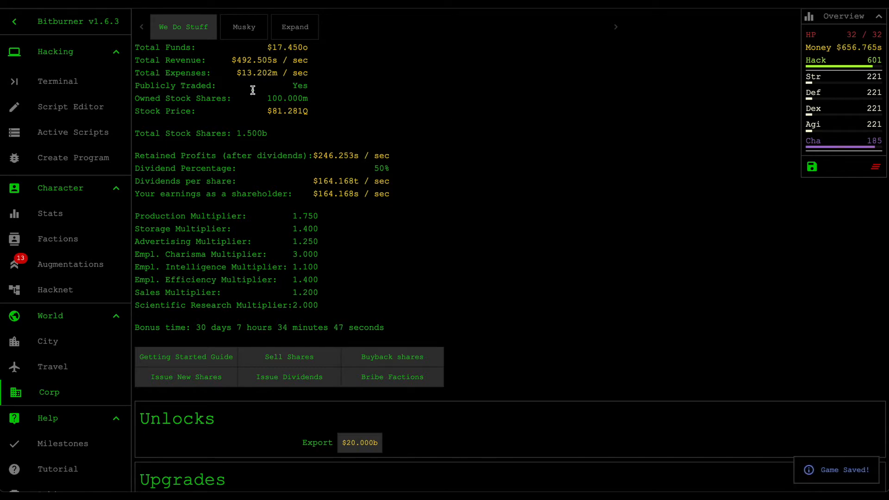
click(243, 27)
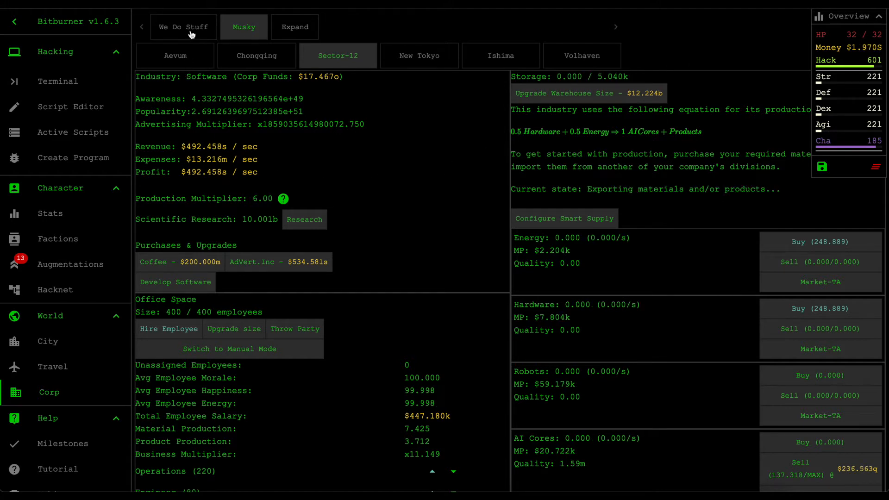
click(183, 27)
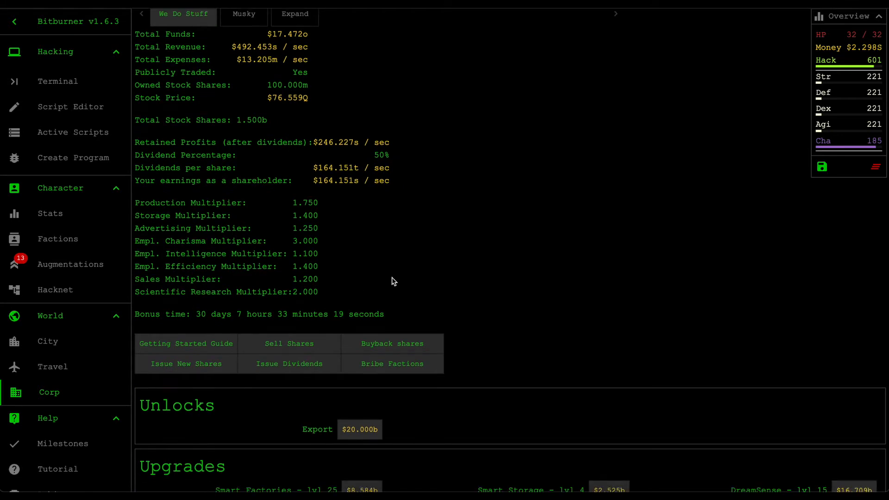
mouse_move(224, 325)
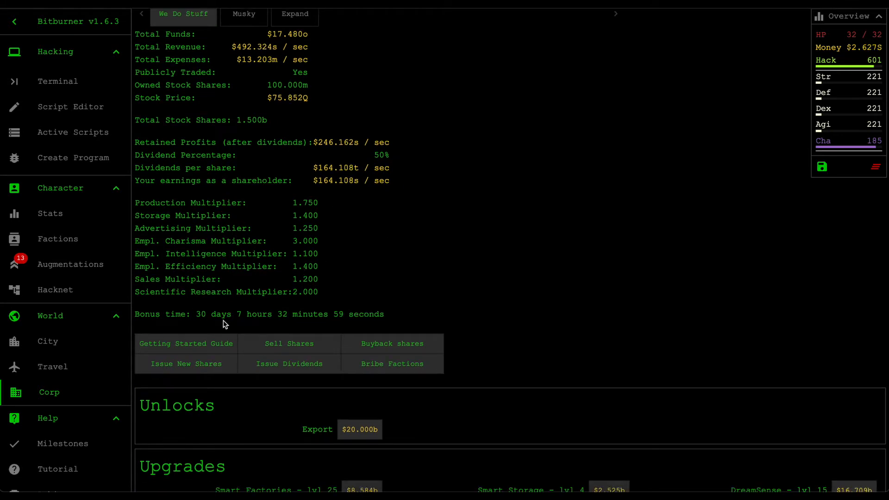
mouse_move(390, 343)
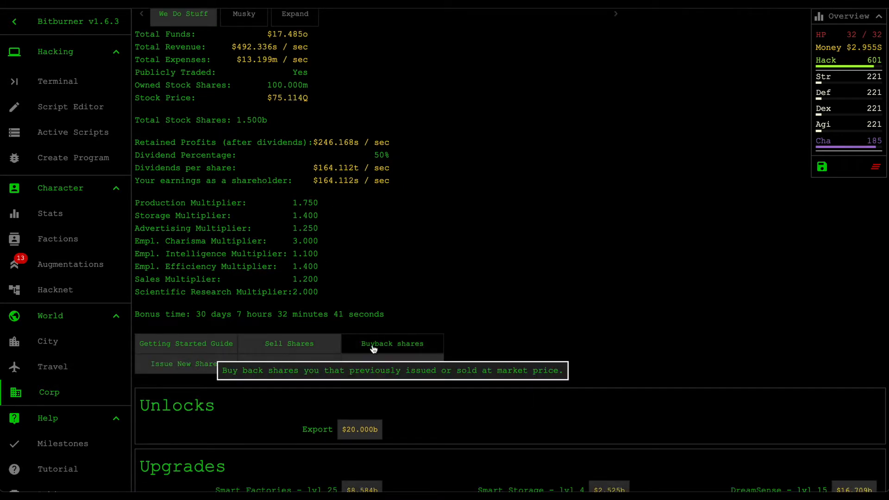
click(392, 343)
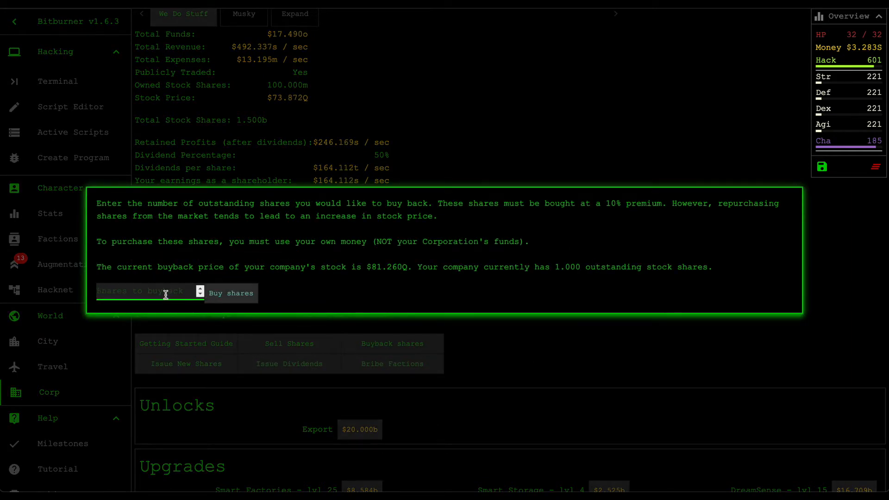
text(1)
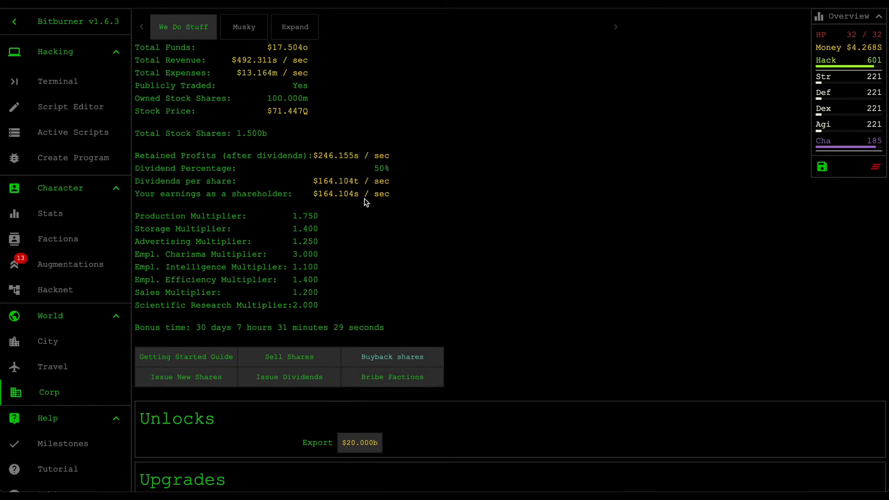
mouse_move(392, 343)
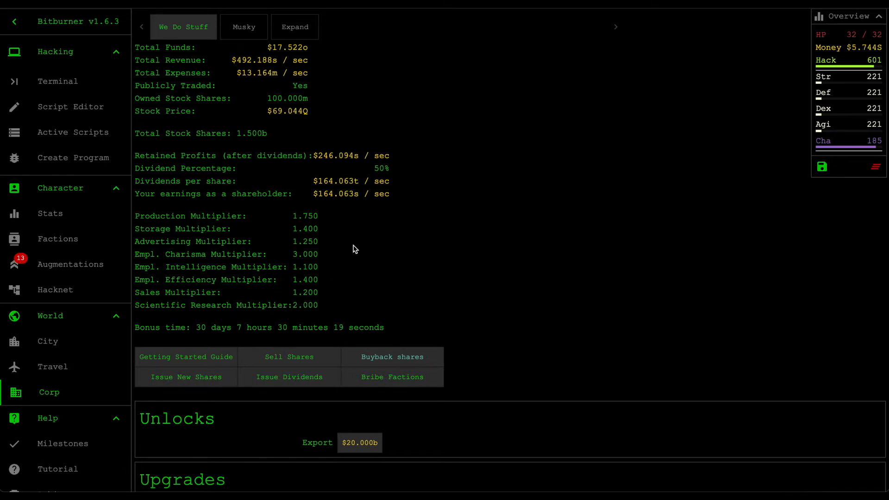
mouse_move(307, 354)
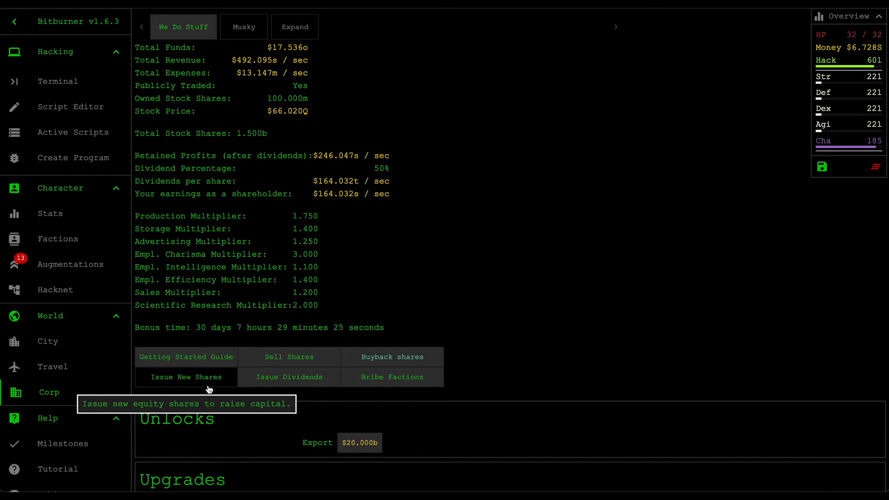
mouse_move(289, 356)
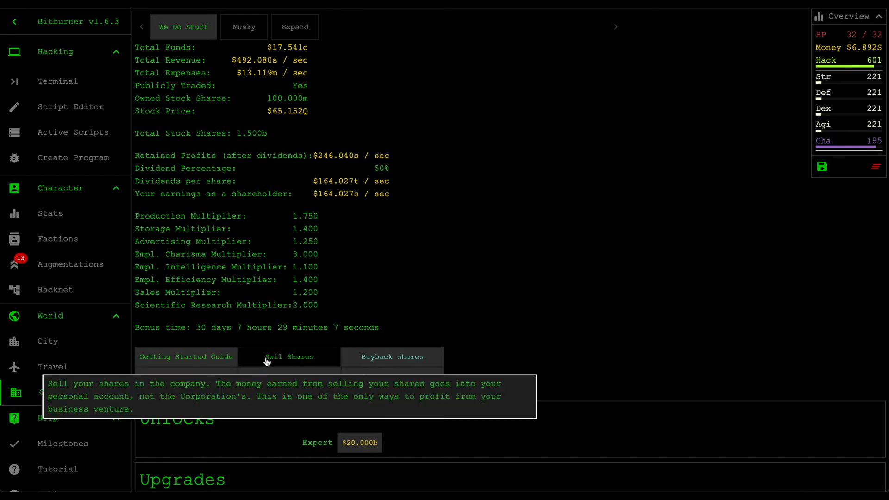
click(289, 357)
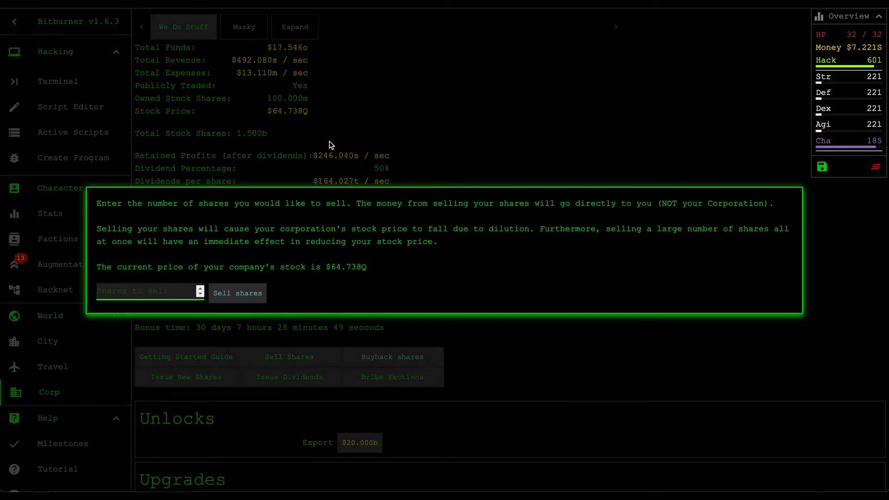
mouse_move(286, 139)
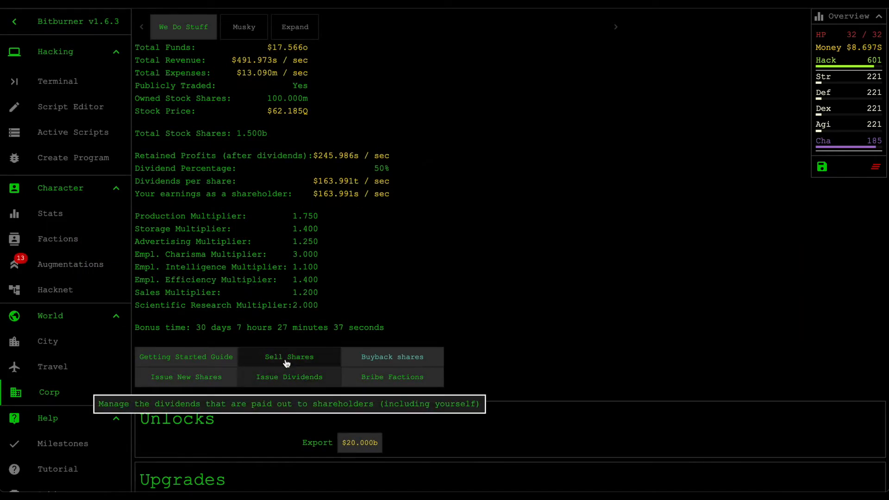
click(289, 357)
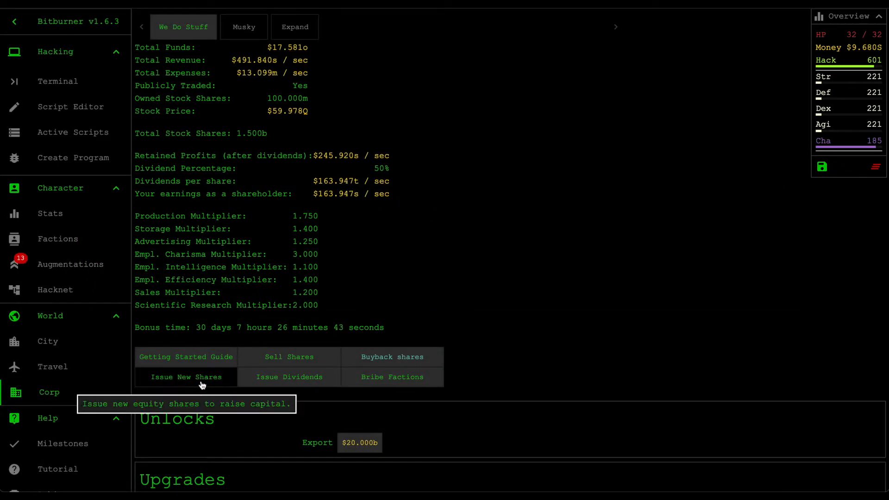
click(185, 377)
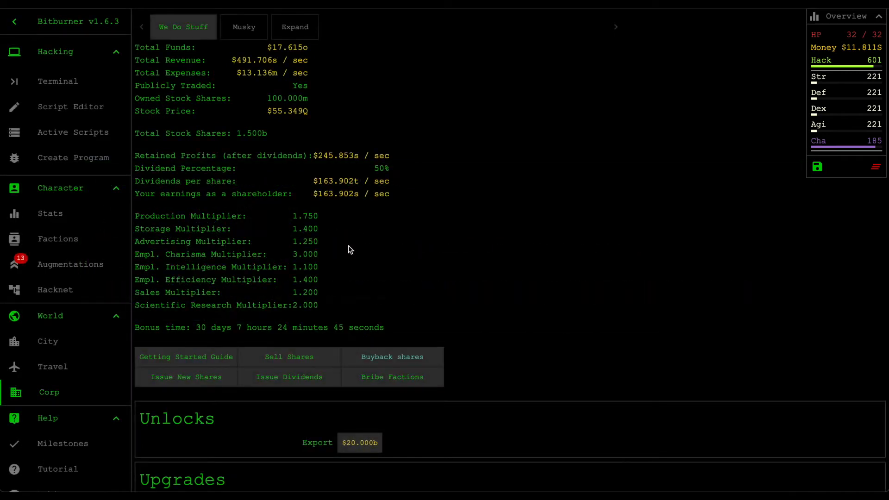
mouse_move(289, 357)
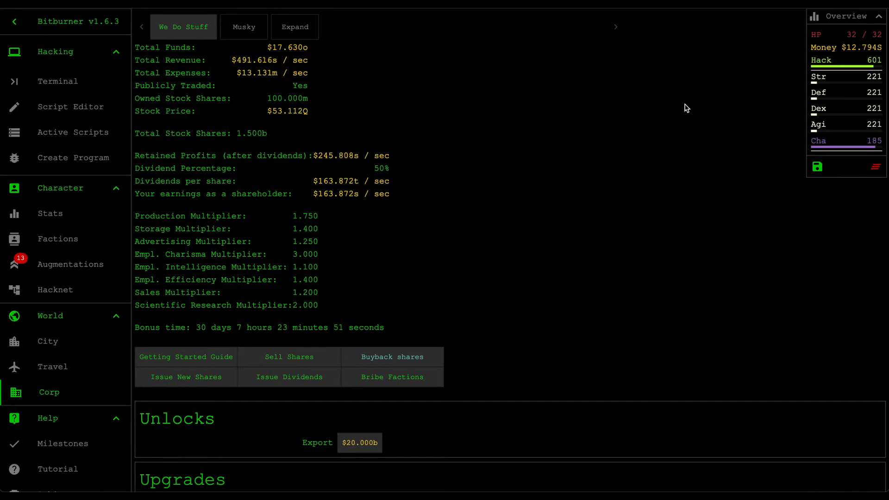
mouse_move(573, 193)
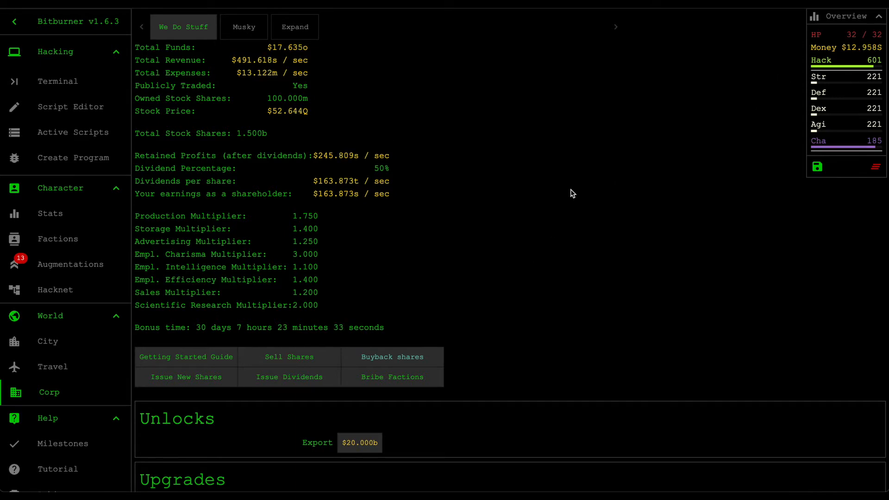
click(59, 238)
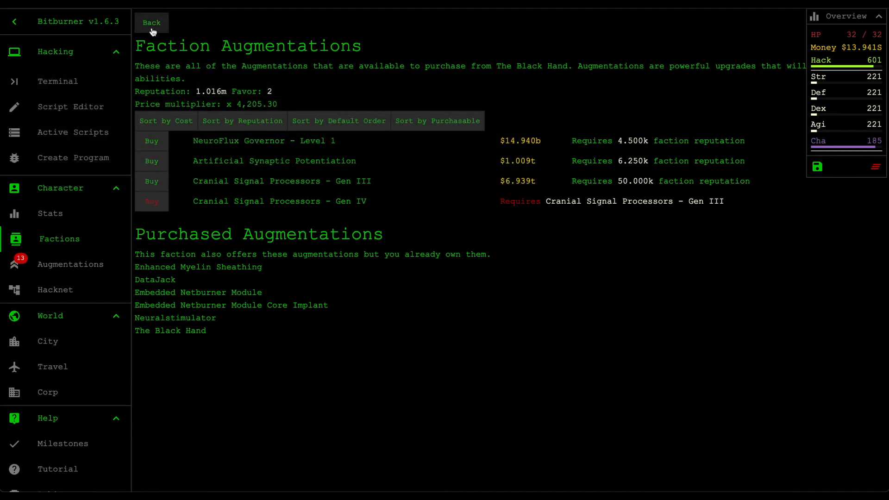
Back out of The Black Hand augmentations, review purchased augmentations, then show the joined factions list
click(151, 22)
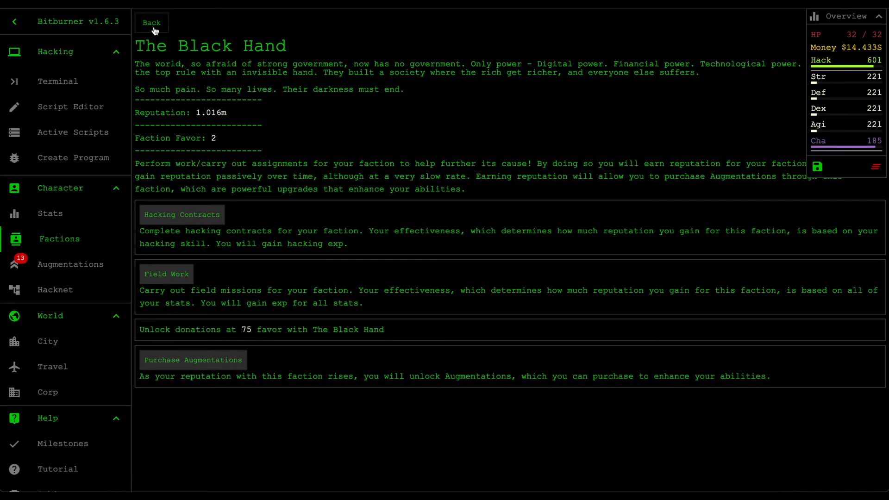
click(151, 22)
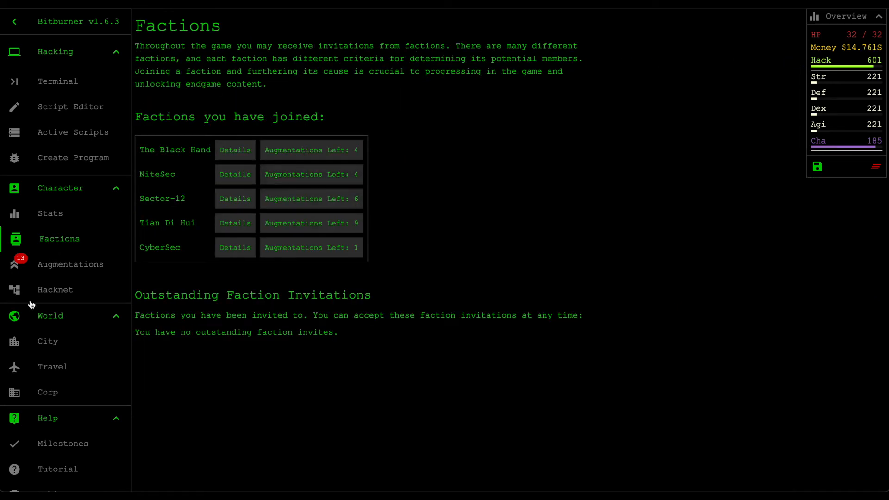
click(72, 264)
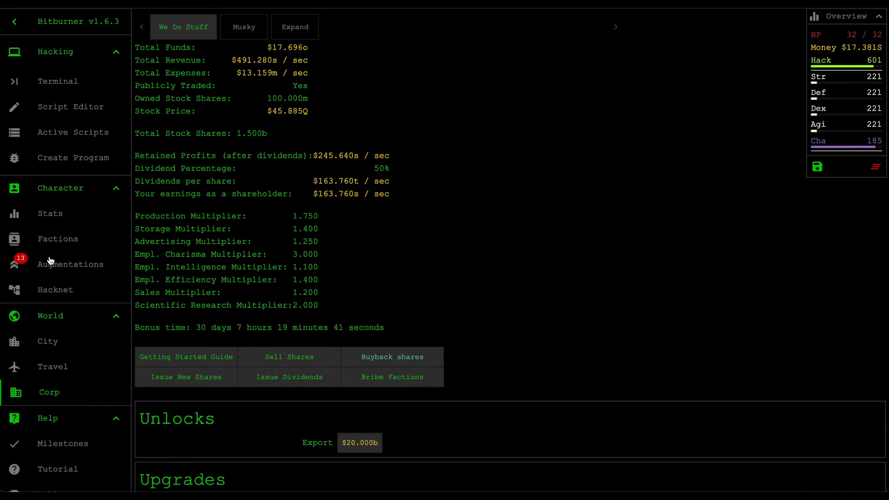
click(71, 264)
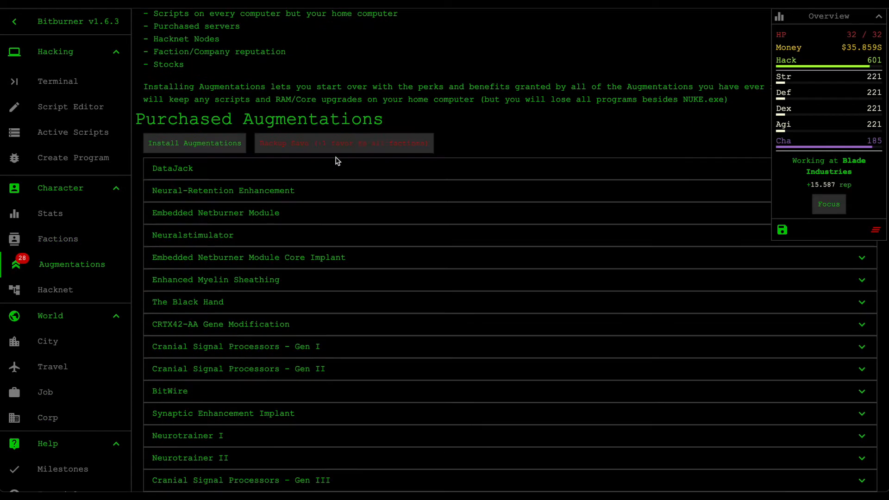
click(58, 239)
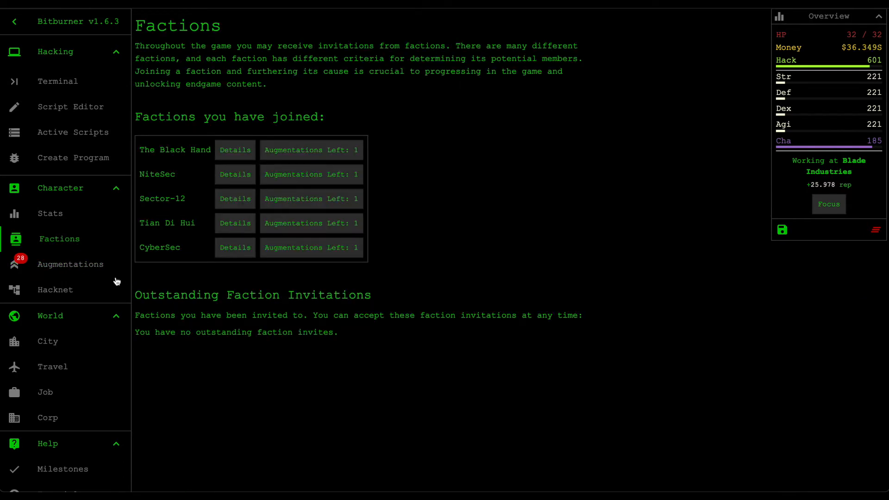
mouse_move(453, 277)
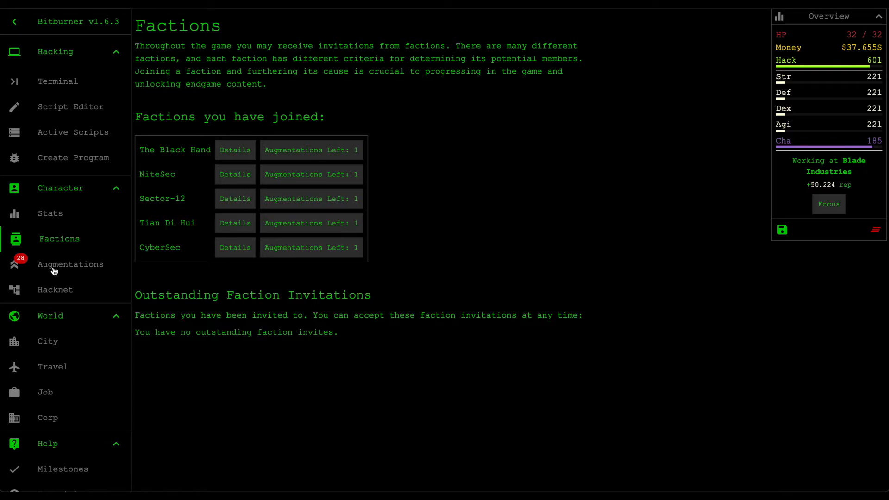
mouse_move(285, 308)
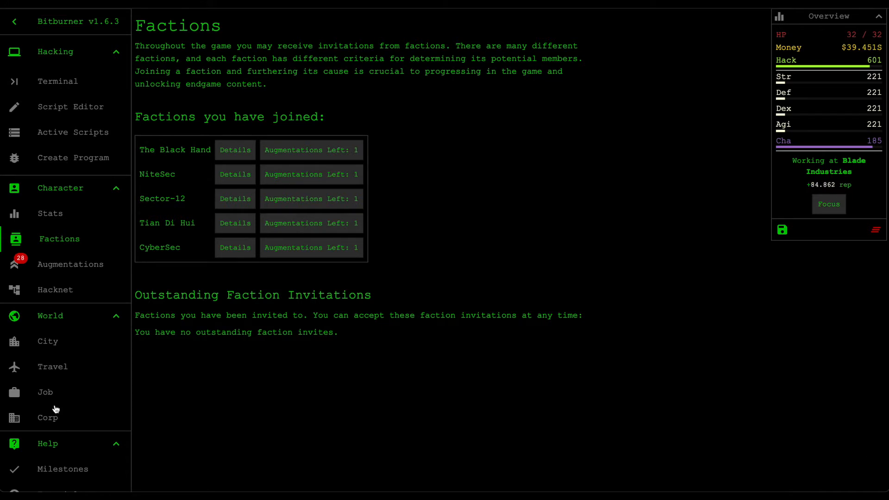
Return to the corporation, glance at the new-division expansion form, and show Musky's Sector-12 office
click(49, 418)
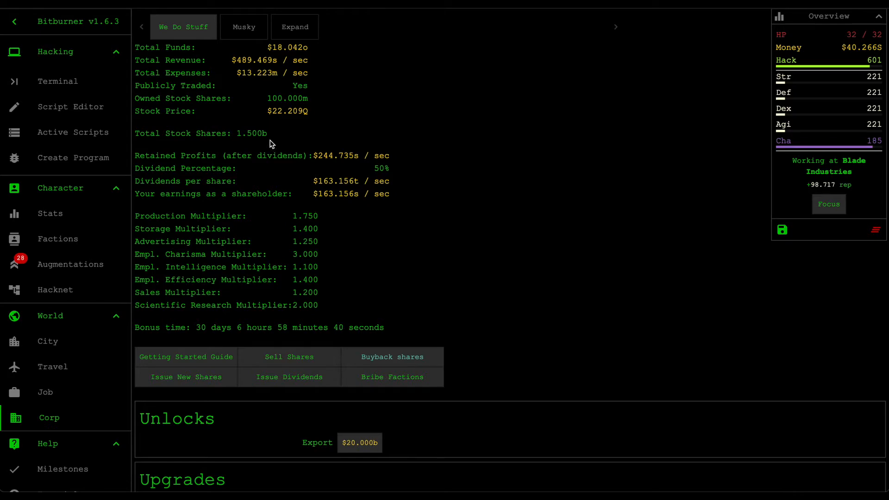
click(243, 26)
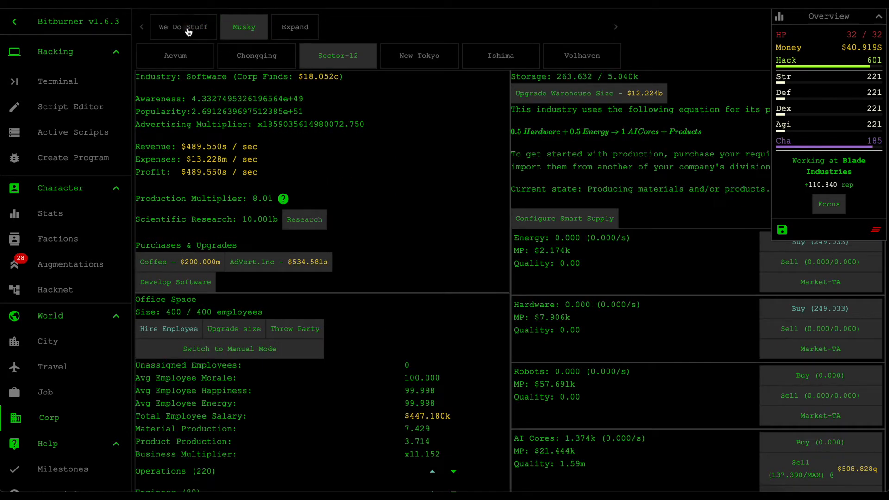
click(295, 26)
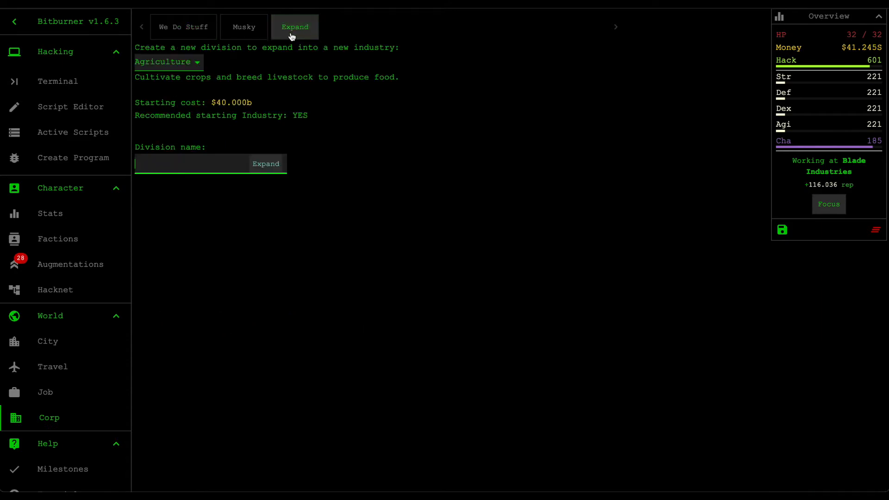
click(243, 27)
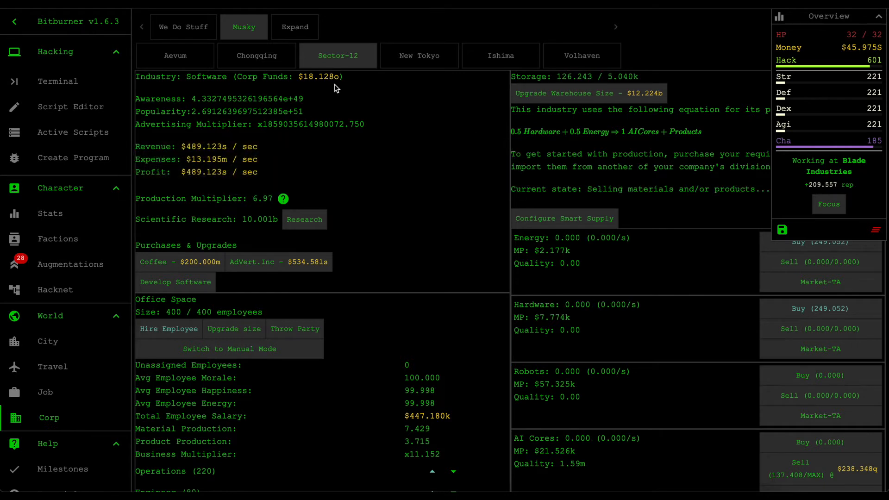
mouse_move(748, 62)
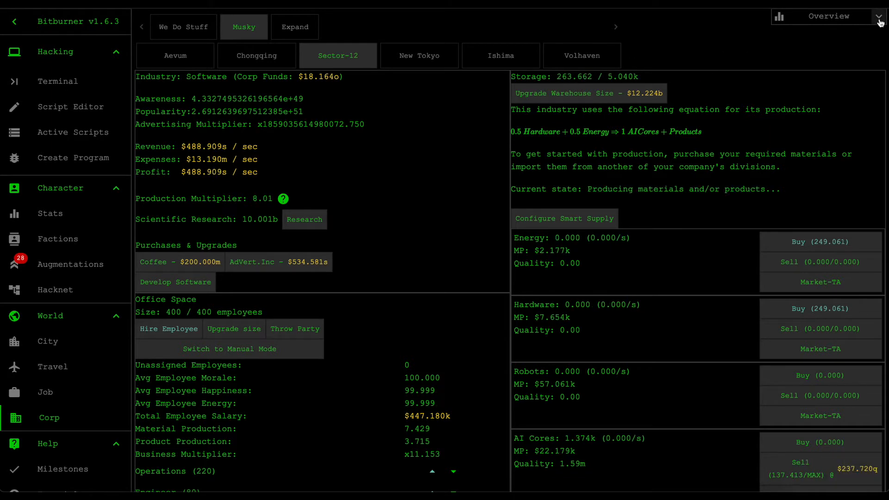
click(879, 15)
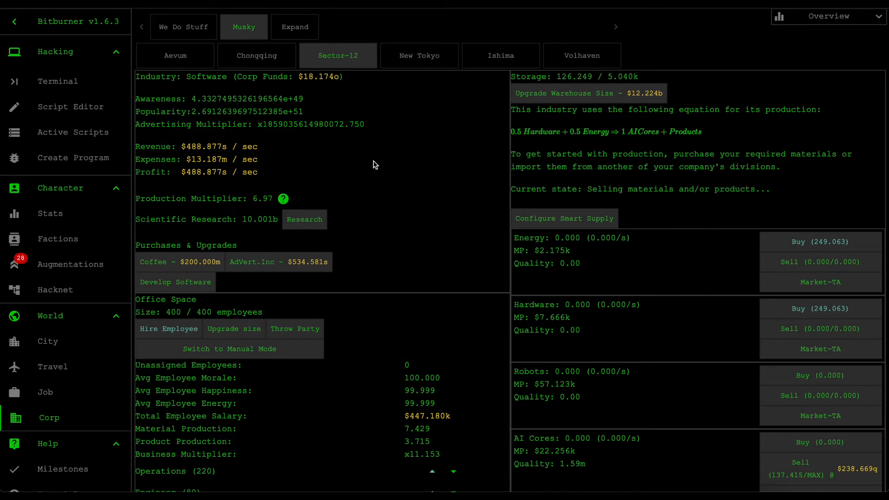
mouse_move(285, 187)
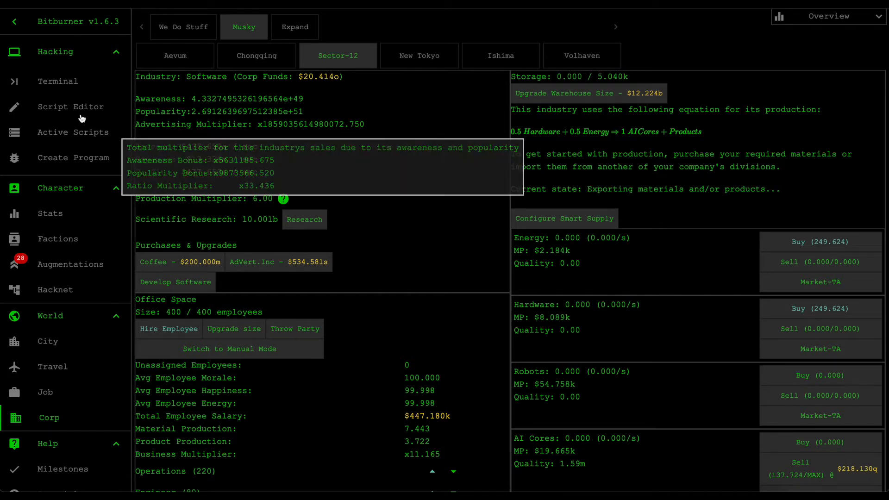
Show corp-product-manager.js in the Script Editor, scrolling to its research names and city/product limits
click(72, 107)
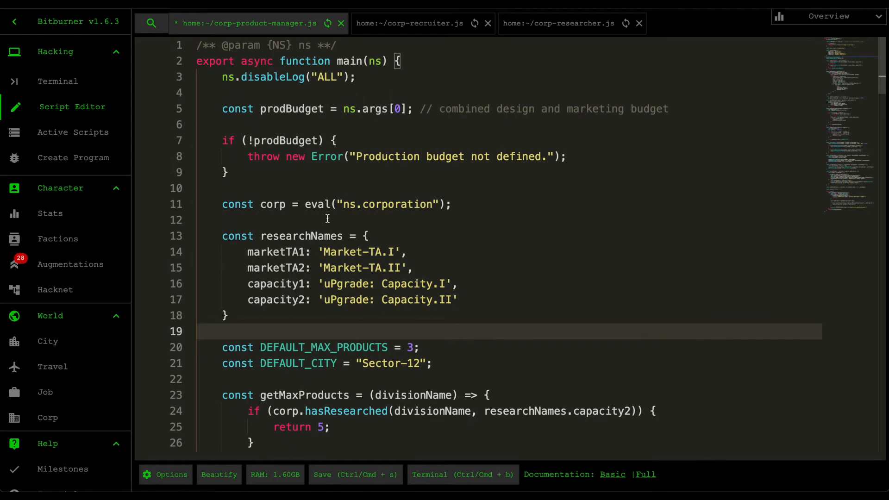
scroll(down, 3)
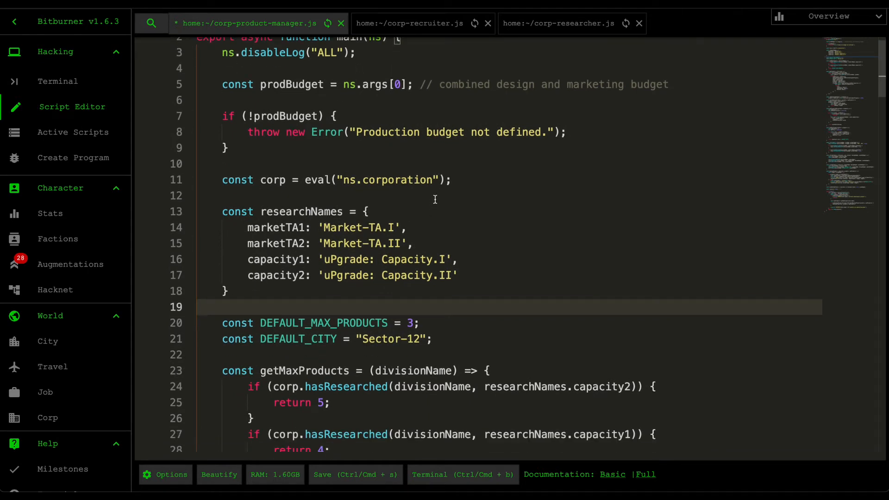
scroll(down, 3)
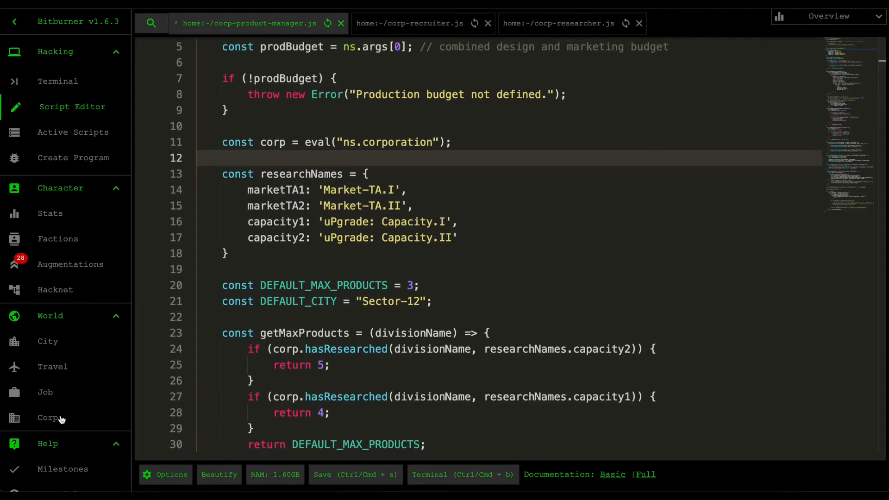
click(49, 418)
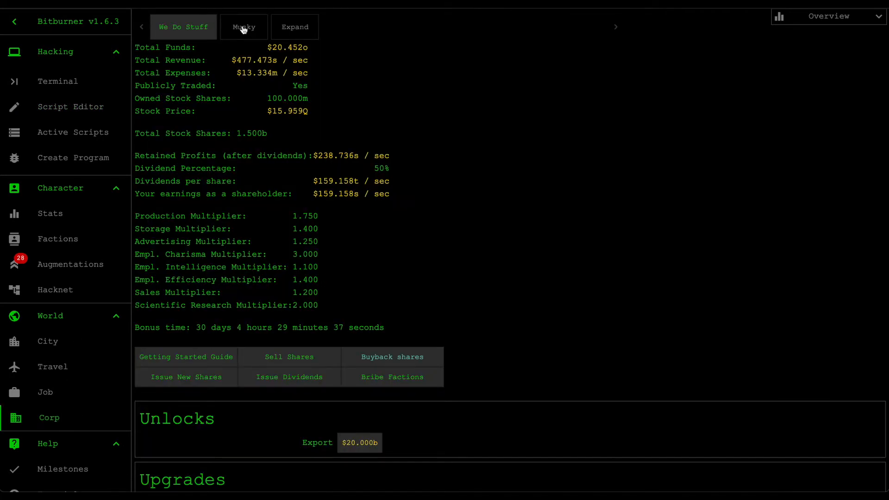
click(243, 27)
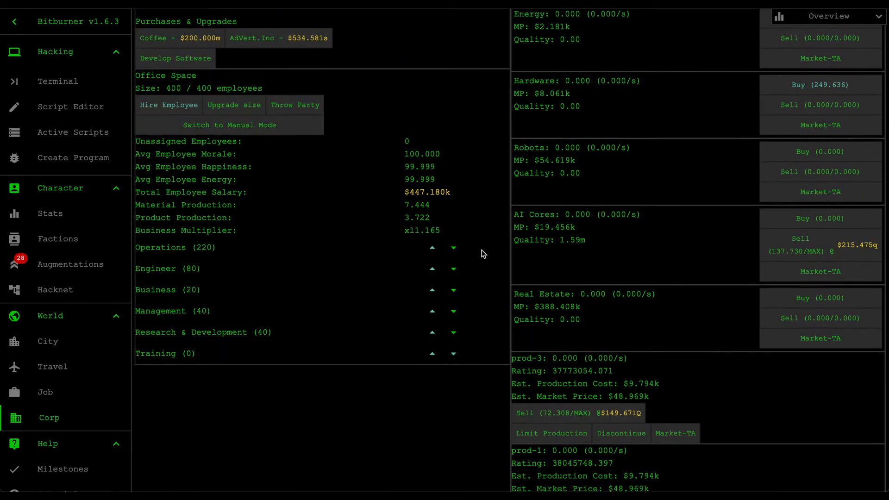
scroll(down, 3)
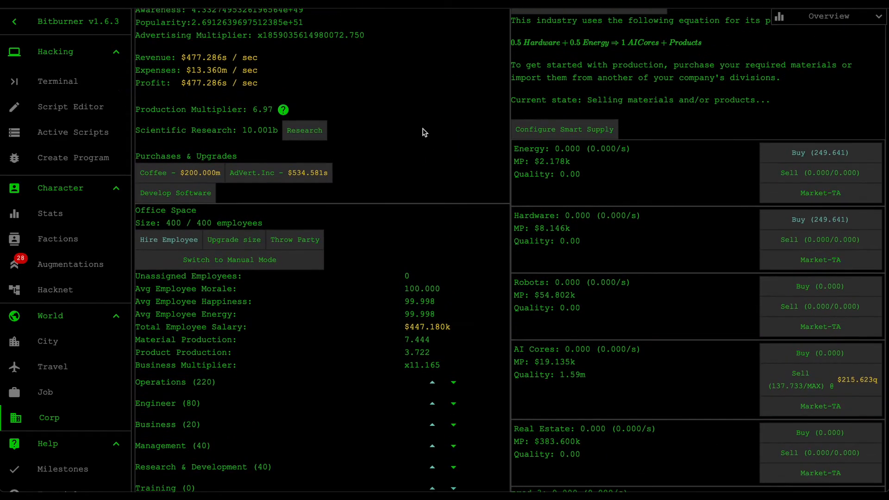
click(303, 130)
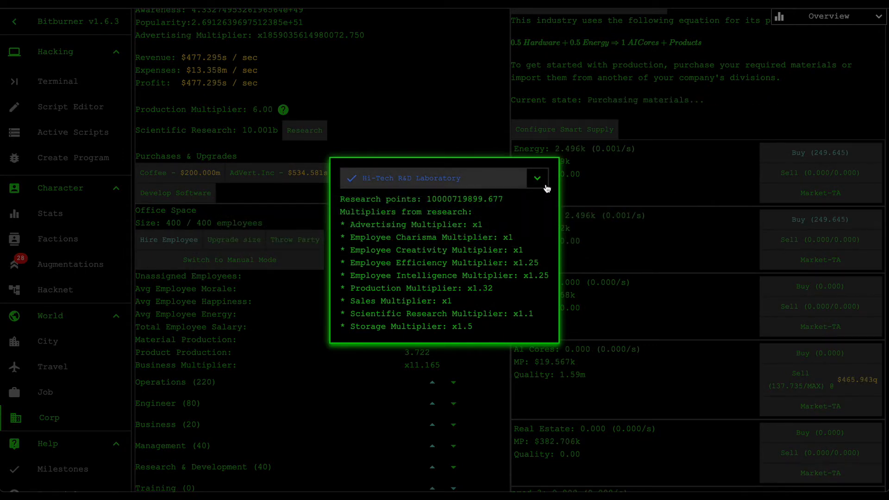
click(537, 178)
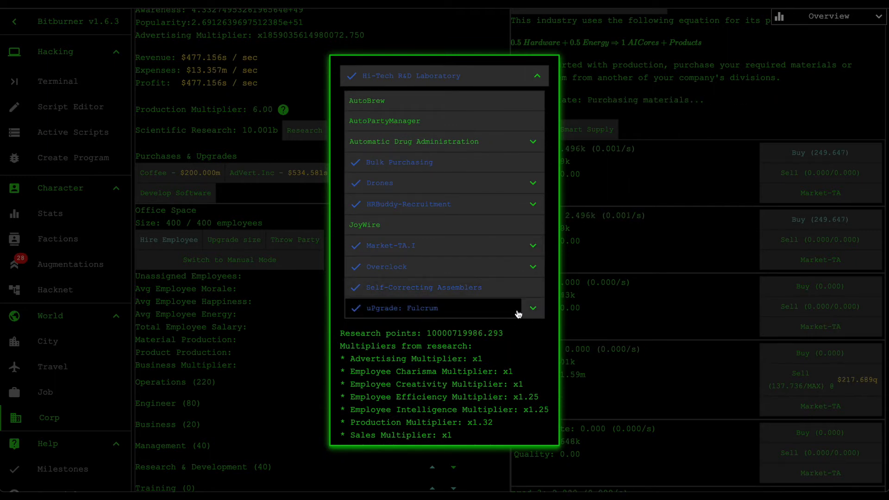
click(531, 307)
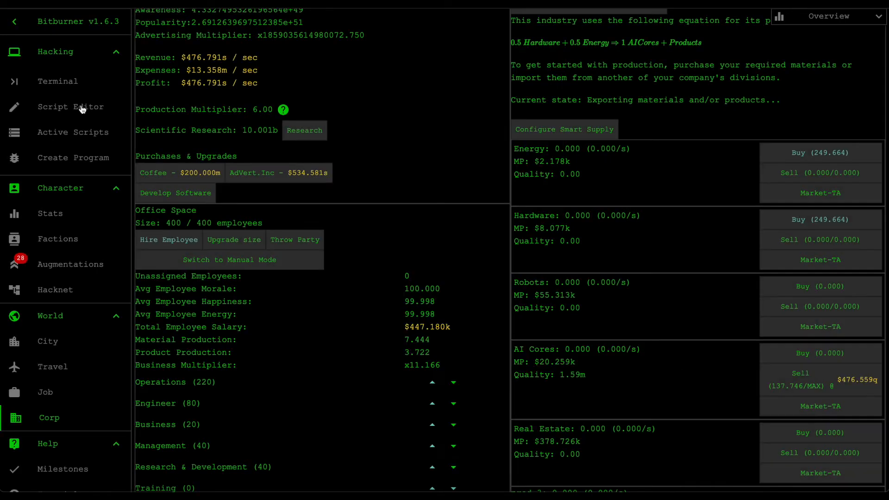
Review corp-product-manager.js's development, discontinuation and best-city logic, then save it with Ctrl+S
click(71, 107)
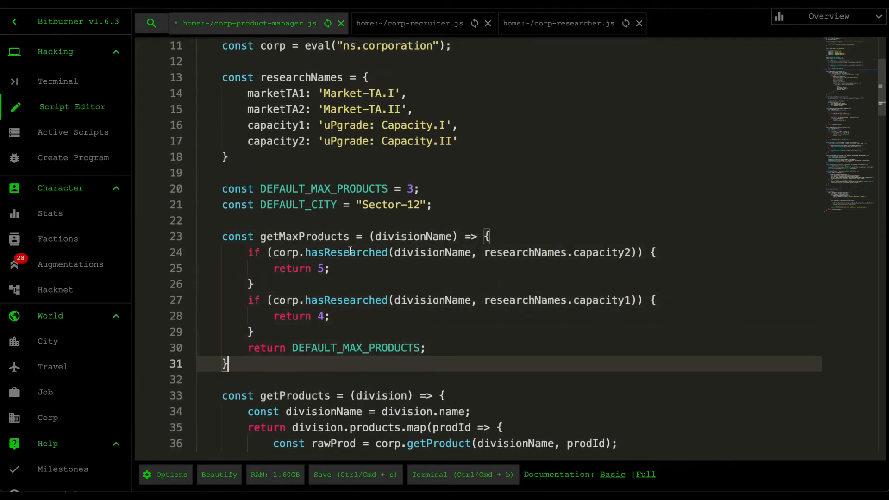
scroll(down, 3)
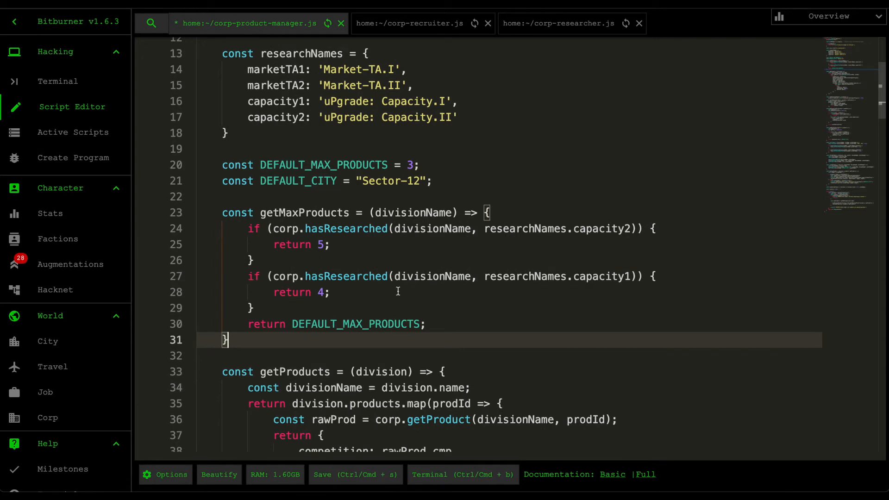
scroll(down, 3)
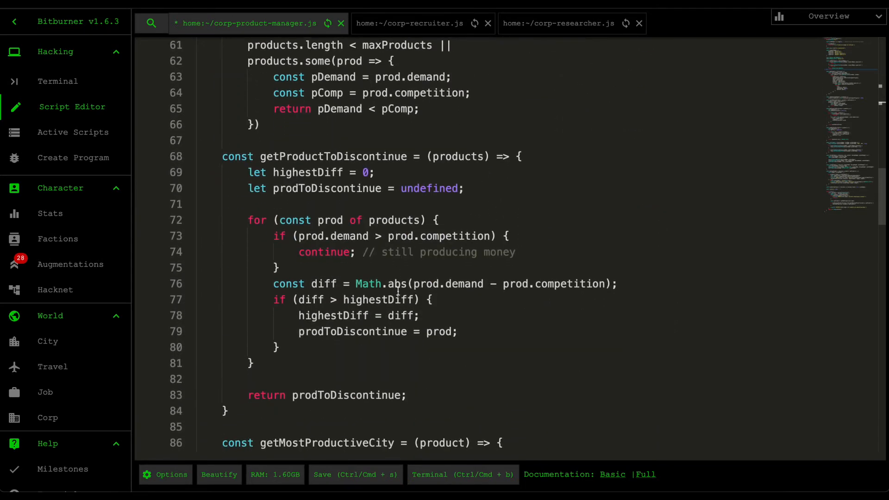
scroll(down, 3)
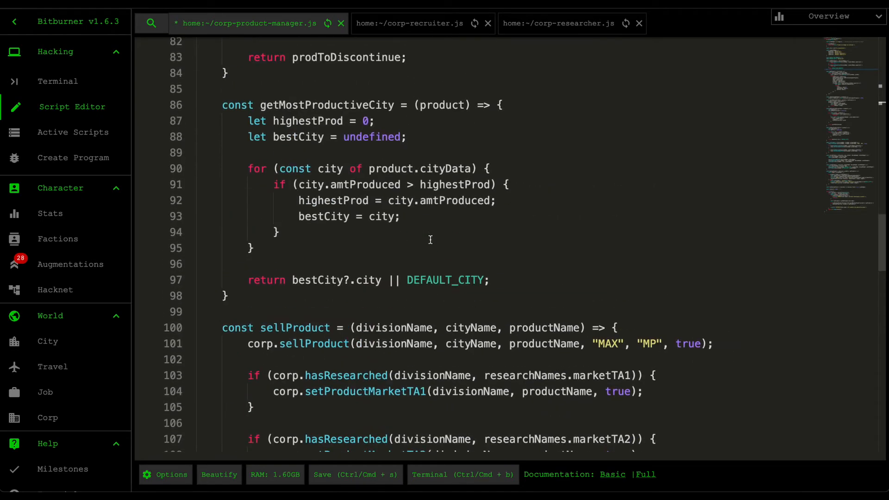
scroll(down, 3)
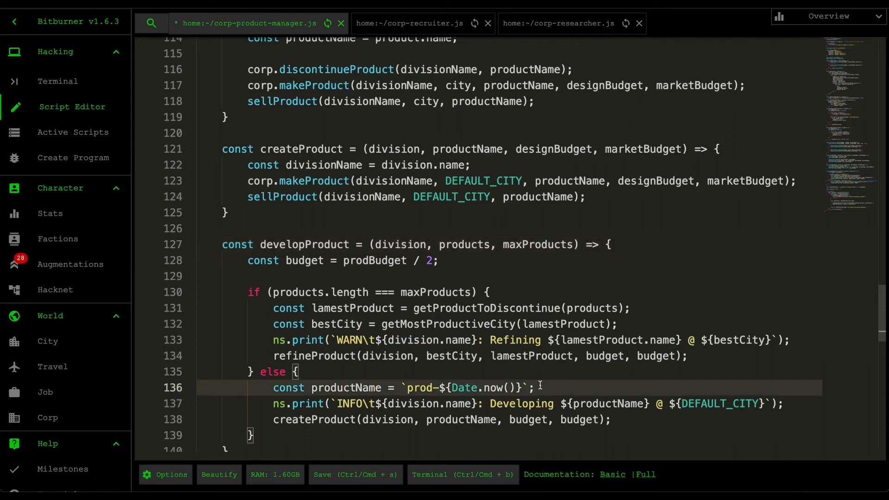
scroll(down, 3)
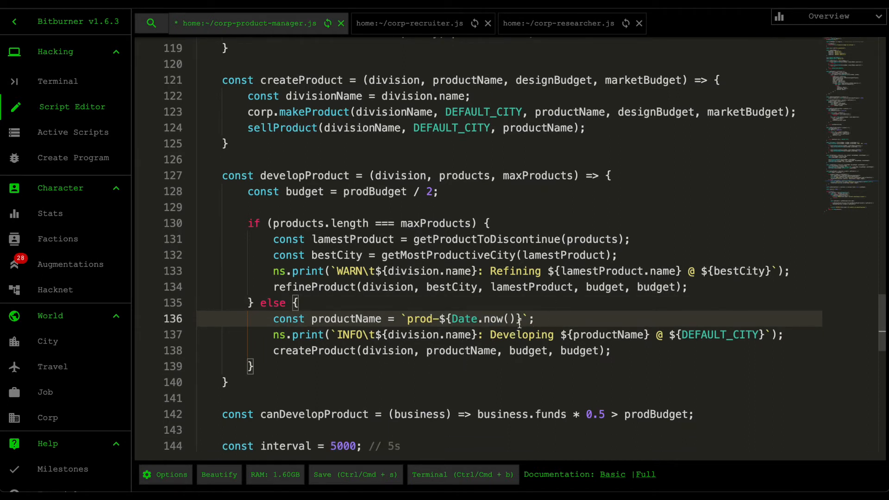
key(Ctrl+s)
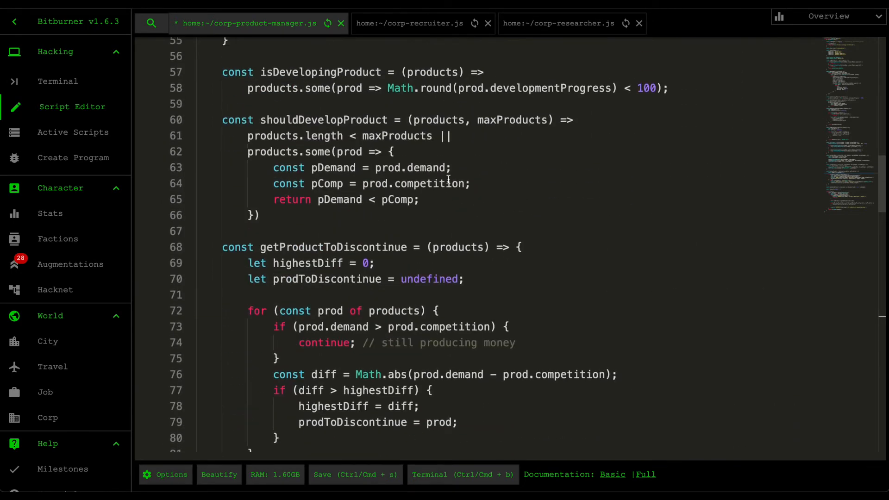
scroll(down, 3)
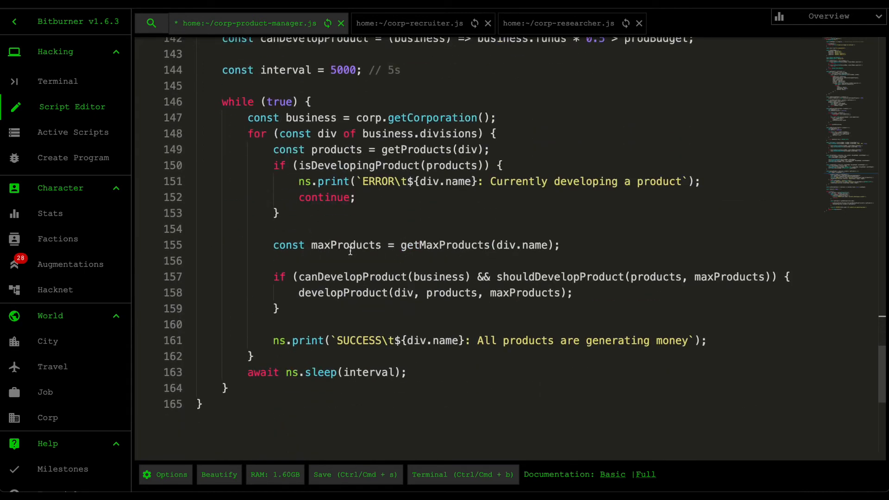
click(458, 245)
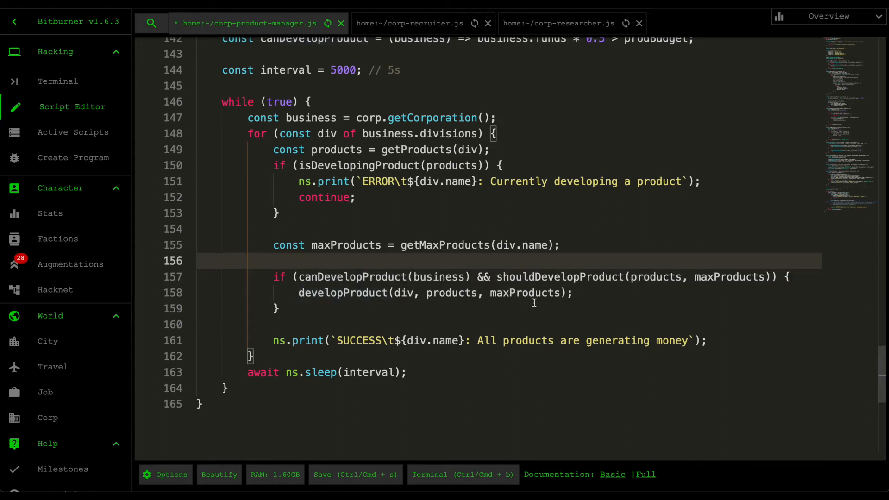
mouse_move(526, 294)
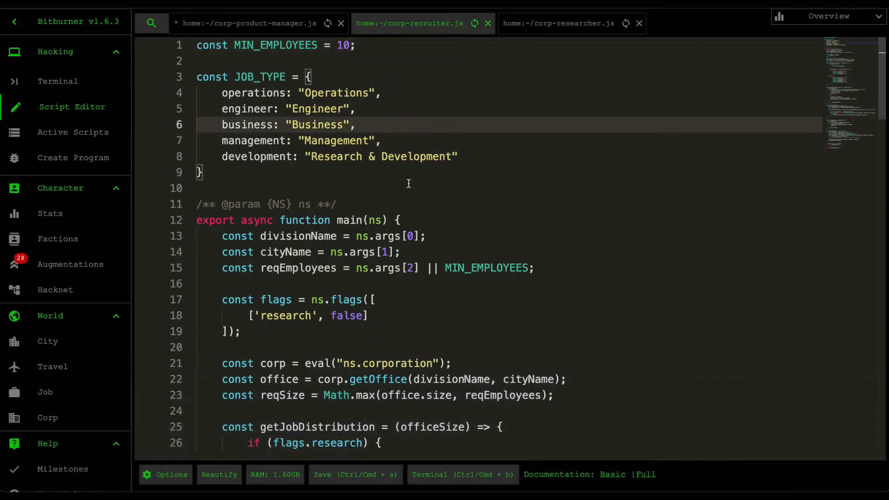
mouse_move(452, 152)
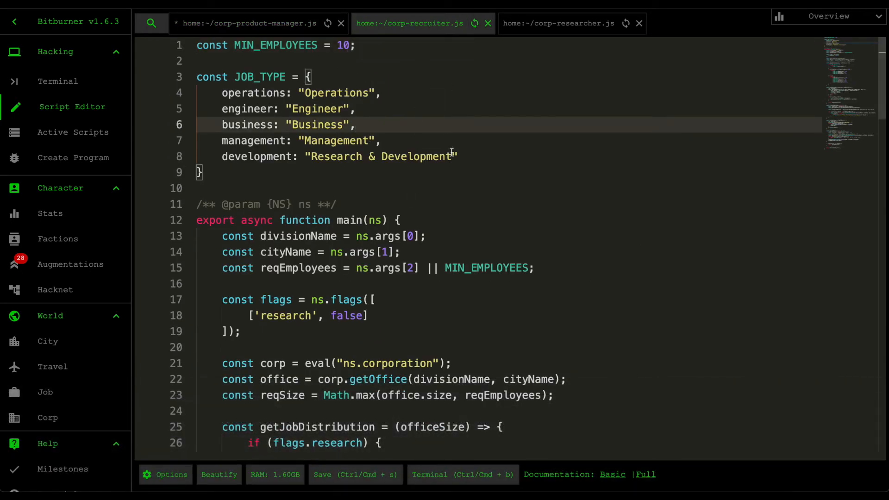
mouse_move(441, 180)
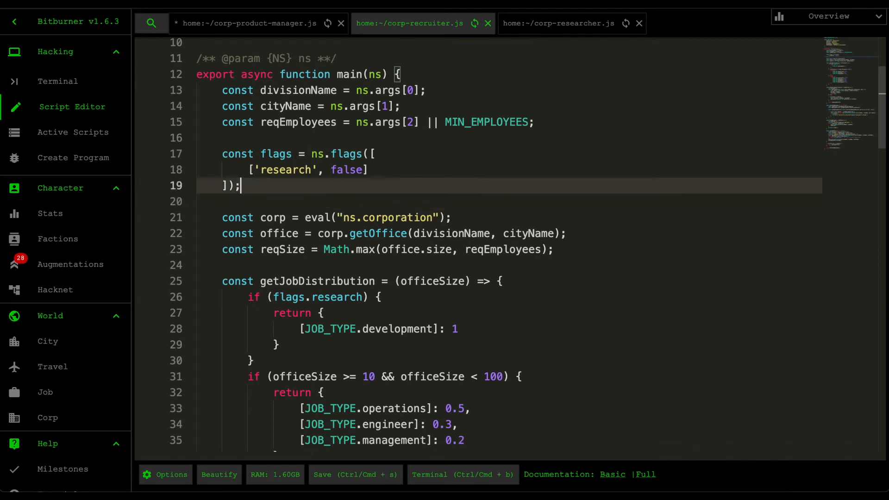
Write a usage comment '// corp-recruiter.js div city 00 --research' in corp-recruiter.js
text(// run corpor)
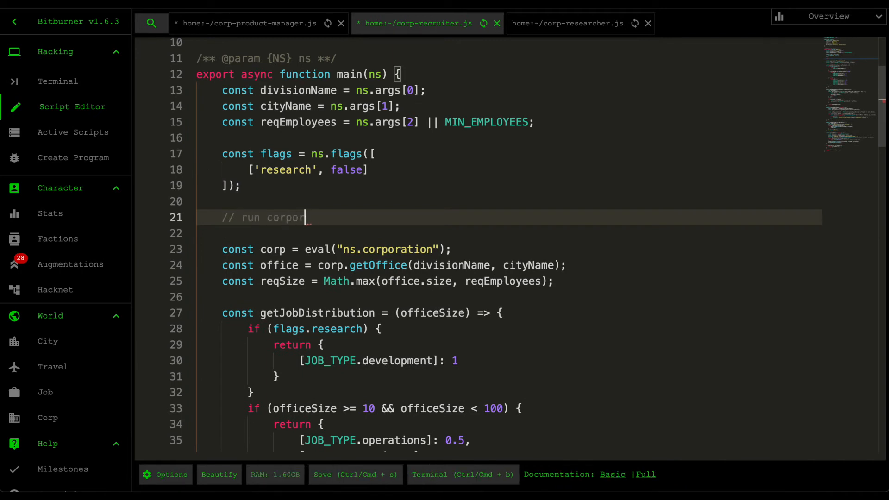
text(-recruiter.js)
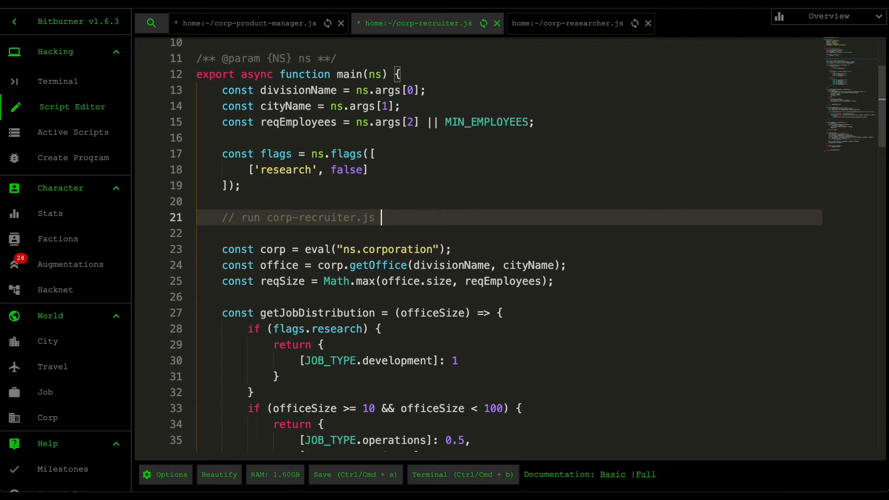
text(div)
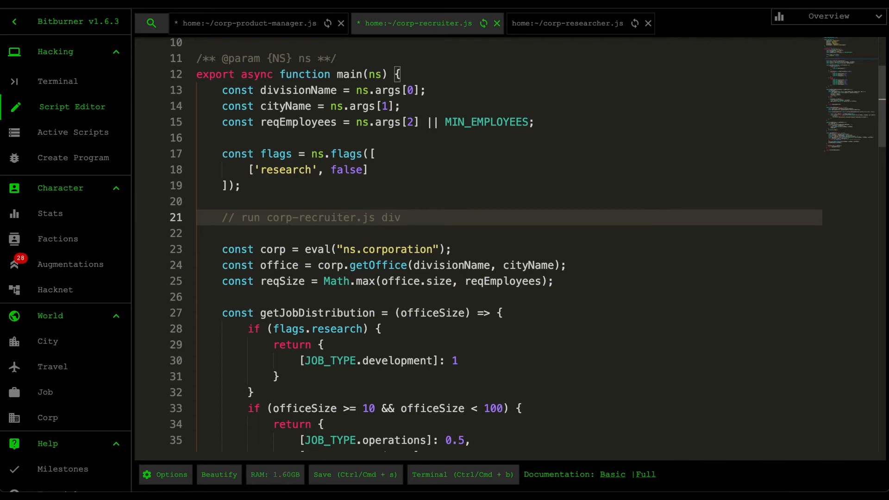
text(city 02)
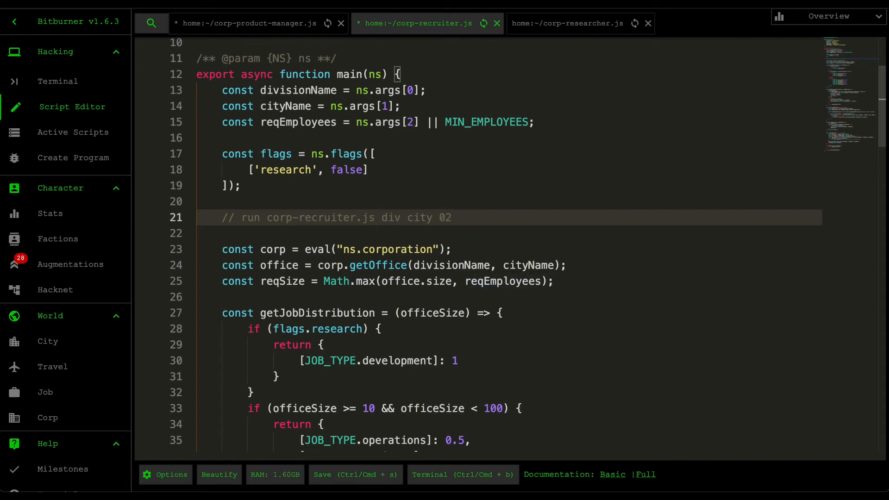
text(00 --)
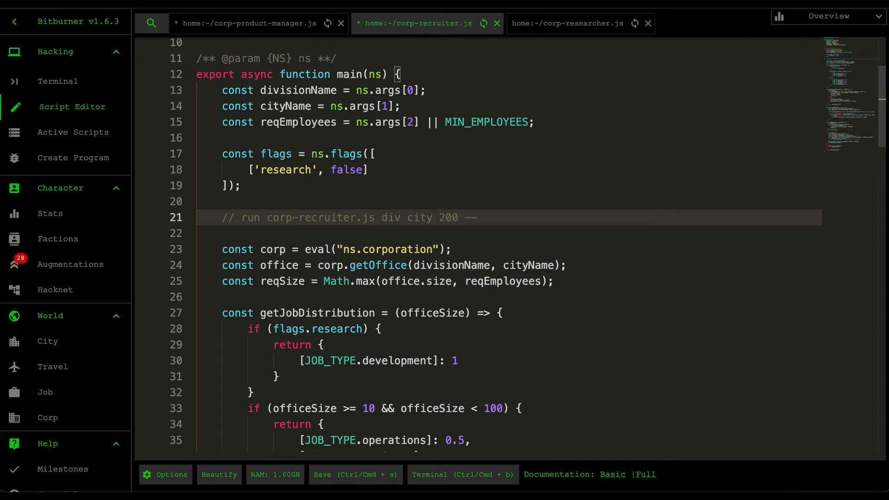
text(research)
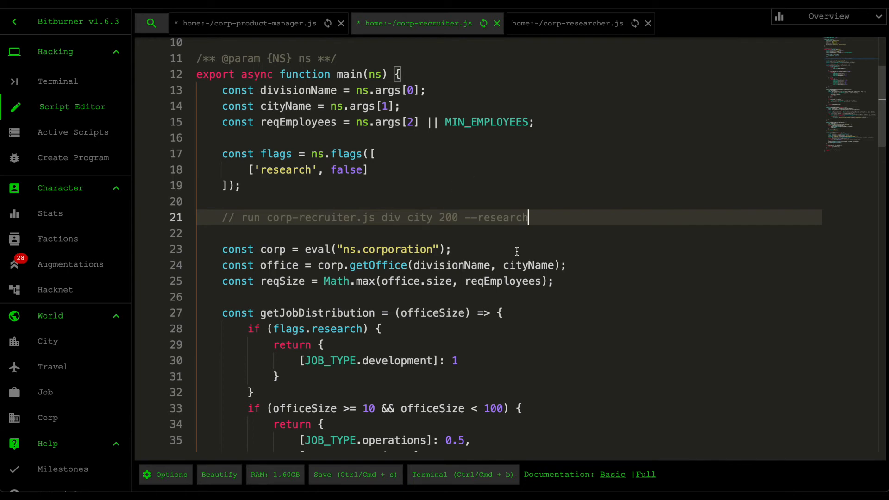
mouse_move(524, 208)
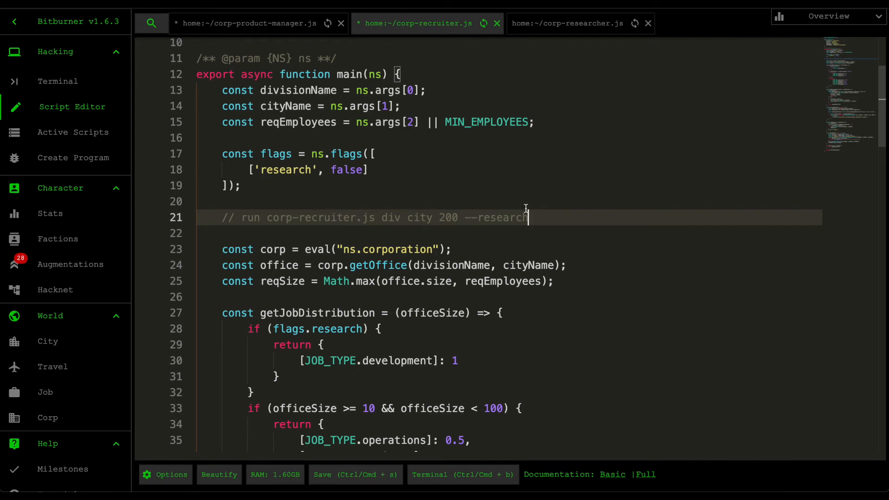
mouse_move(367, 193)
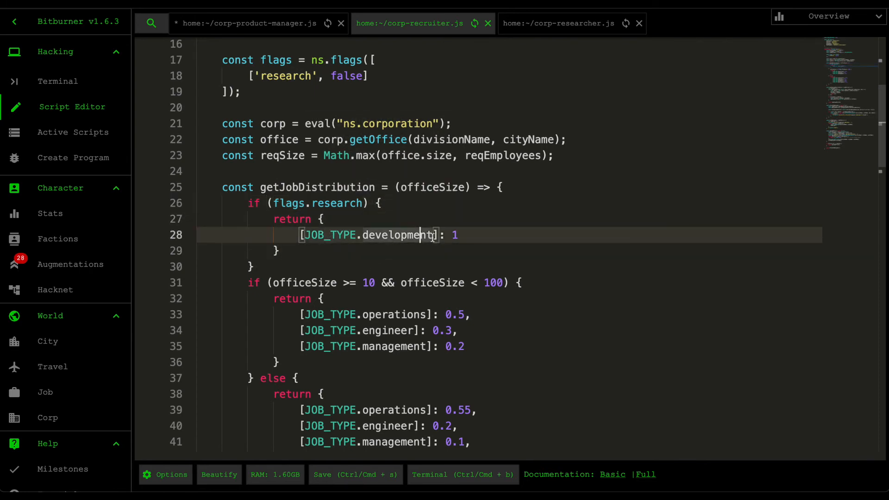
Scroll to getJobDistribution, then switch to the corp-researcher.js tab
scroll(down, 3)
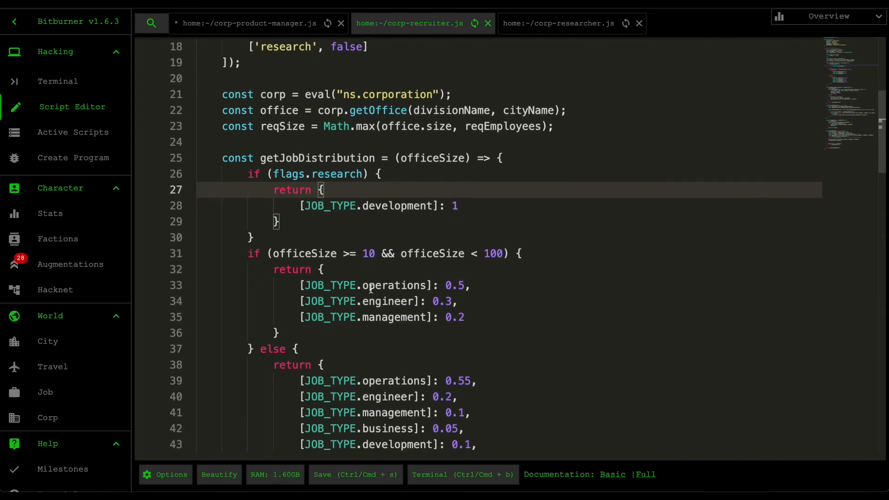
click(557, 23)
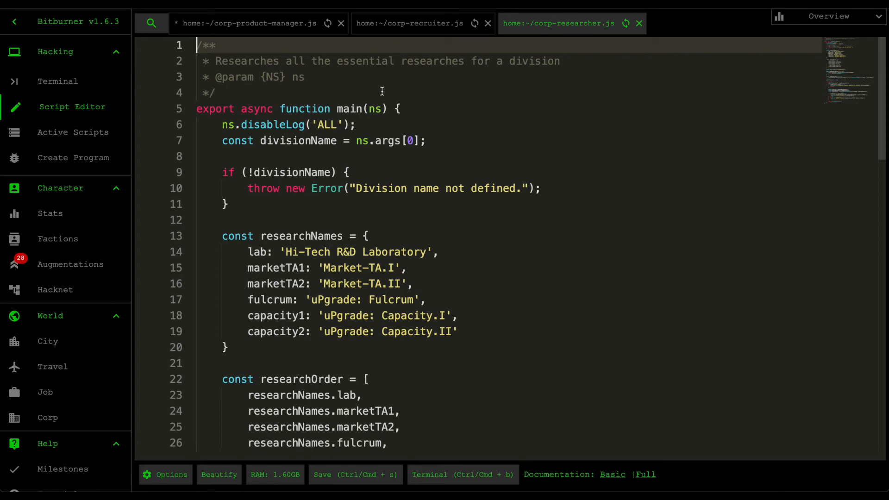
mouse_move(422, 119)
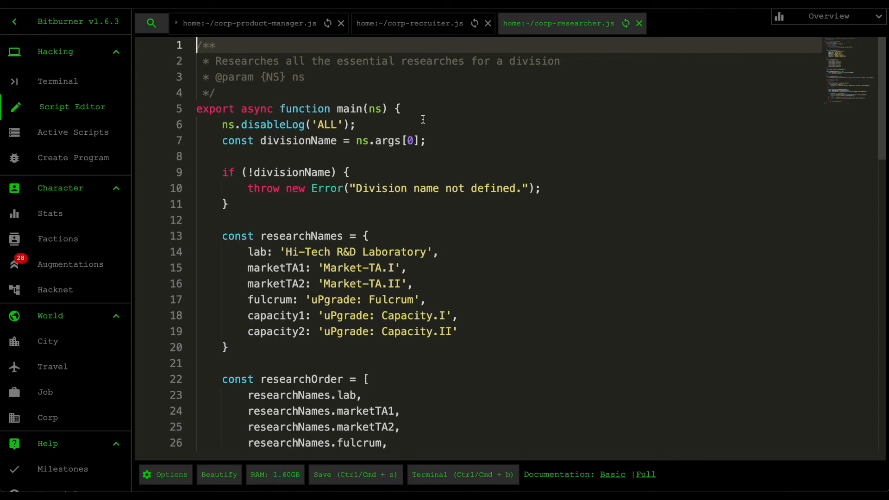
mouse_move(394, 175)
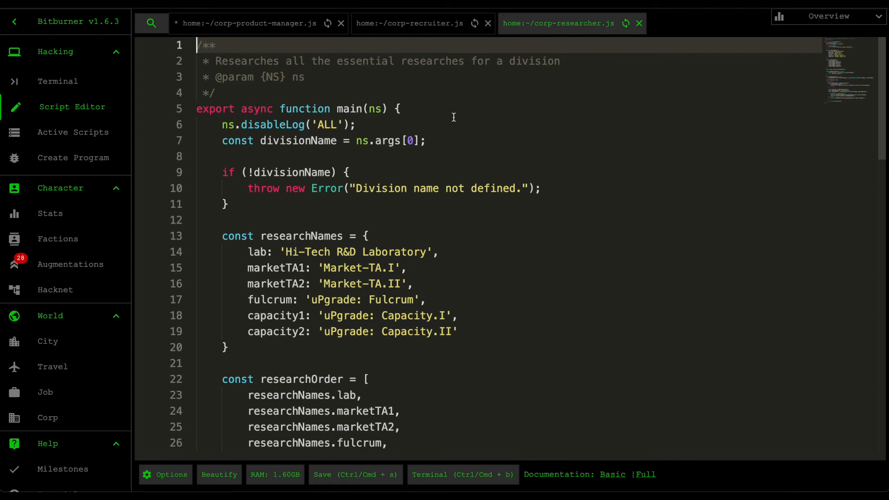
mouse_move(427, 269)
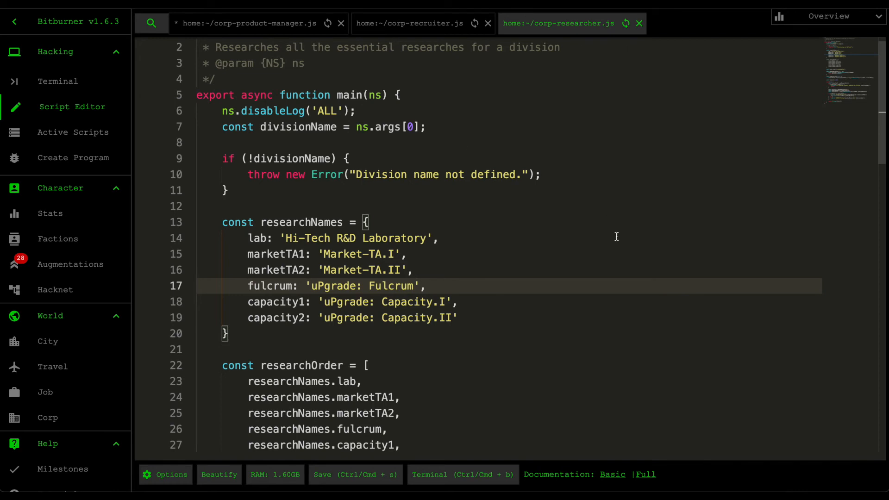
mouse_move(516, 234)
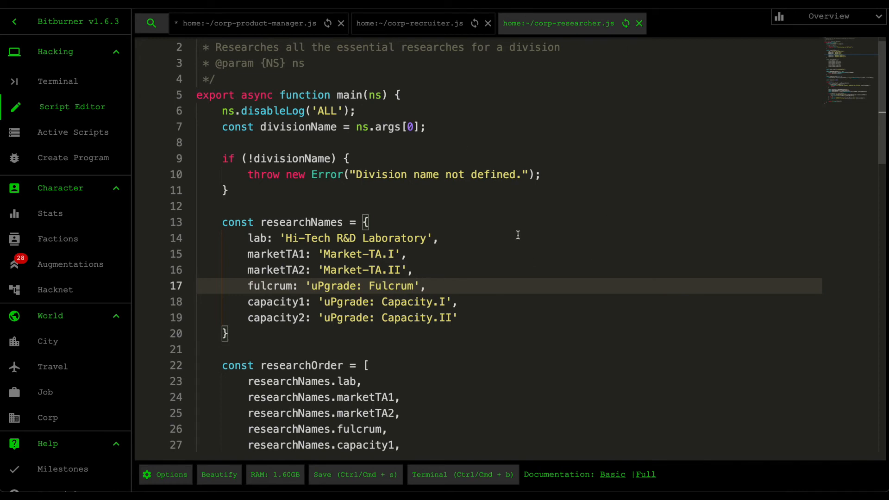
mouse_move(366, 169)
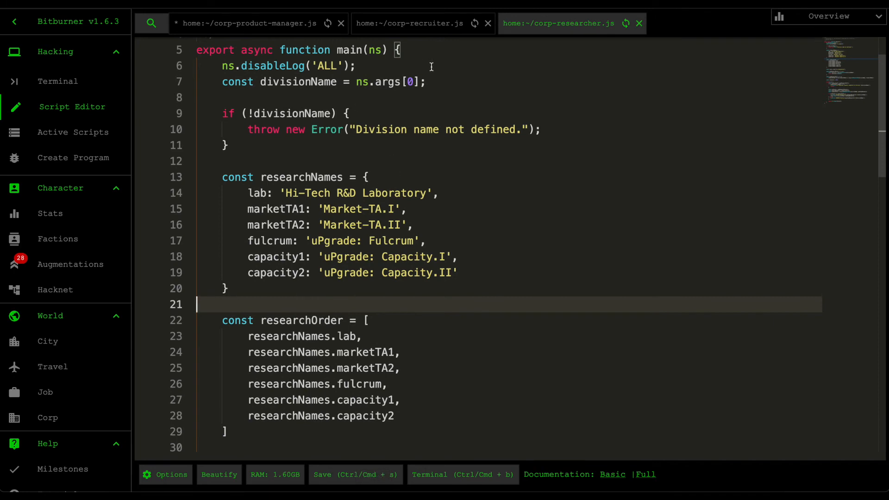
click(355, 66)
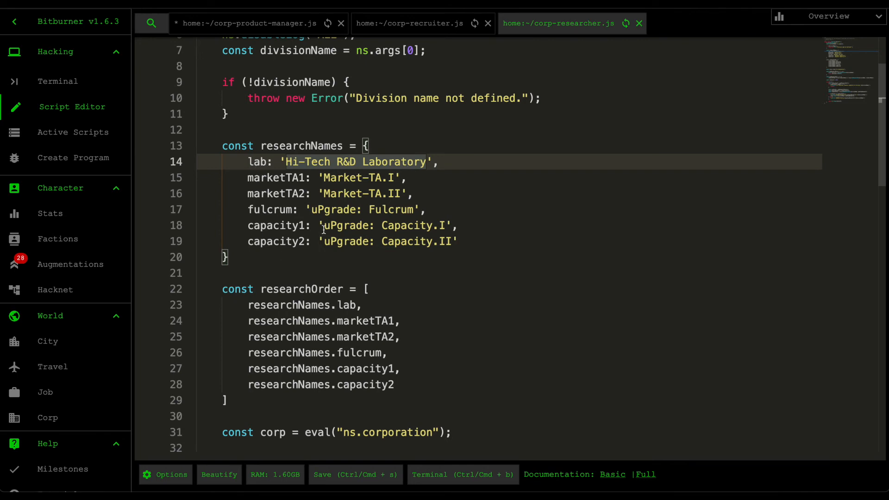
mouse_move(368, 191)
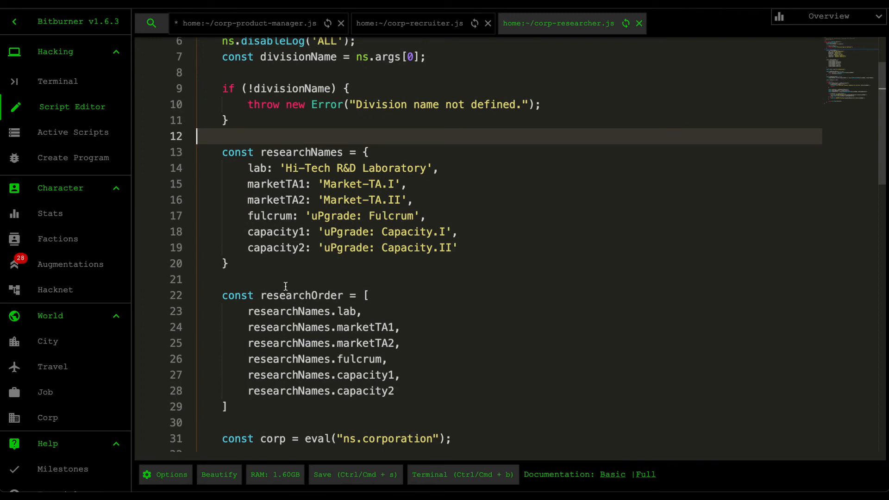
mouse_move(339, 204)
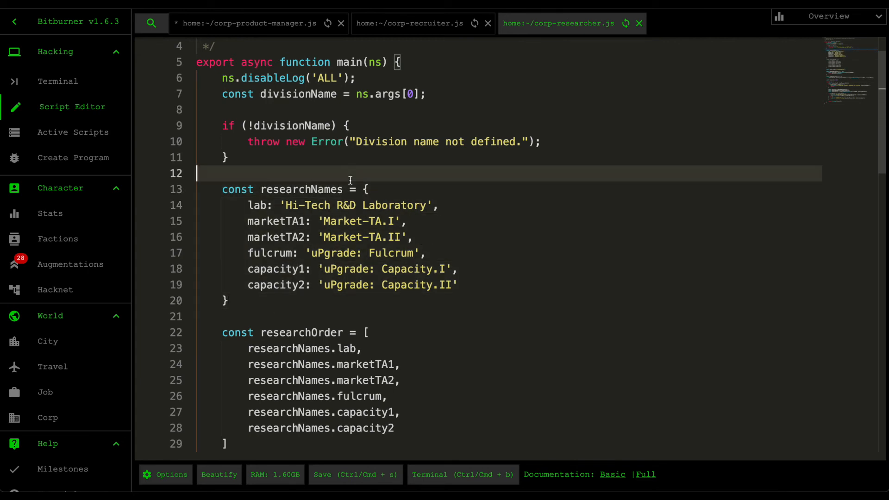
mouse_move(480, 243)
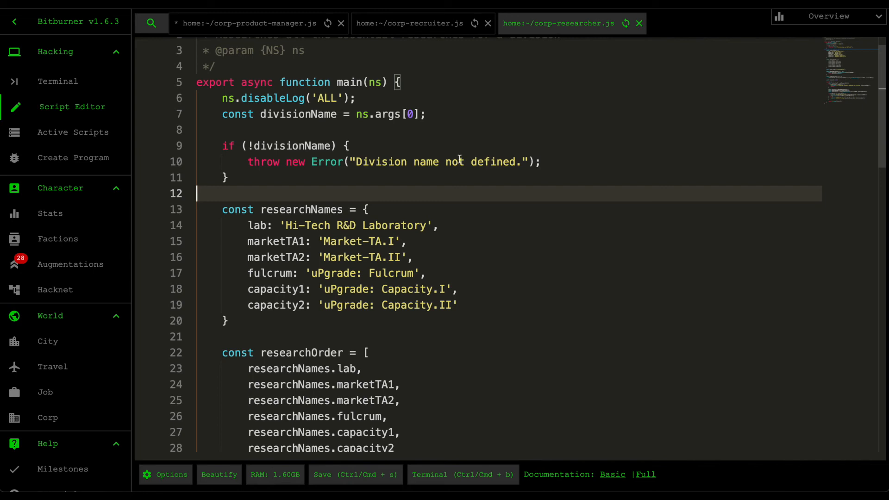
mouse_move(403, 197)
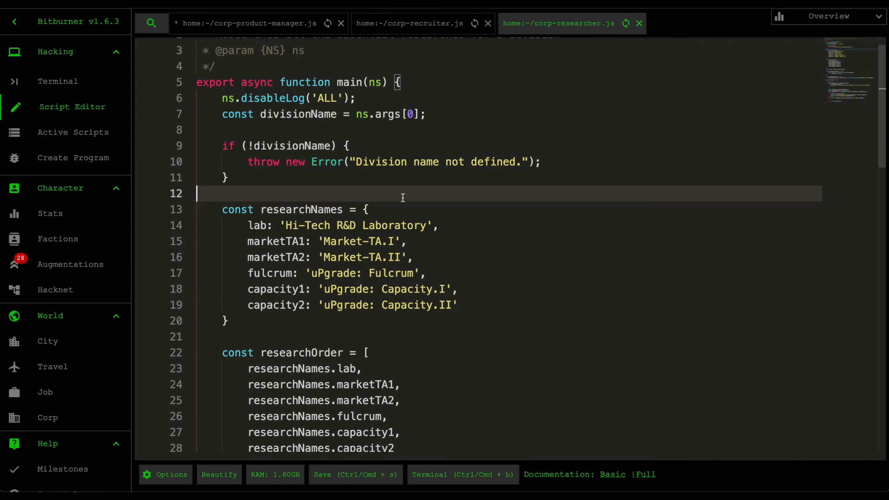
mouse_move(381, 312)
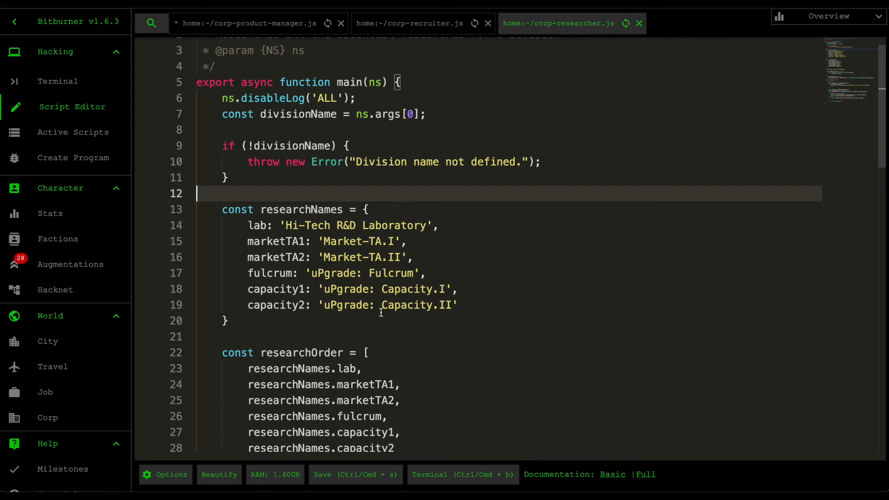
scroll(down, 3)
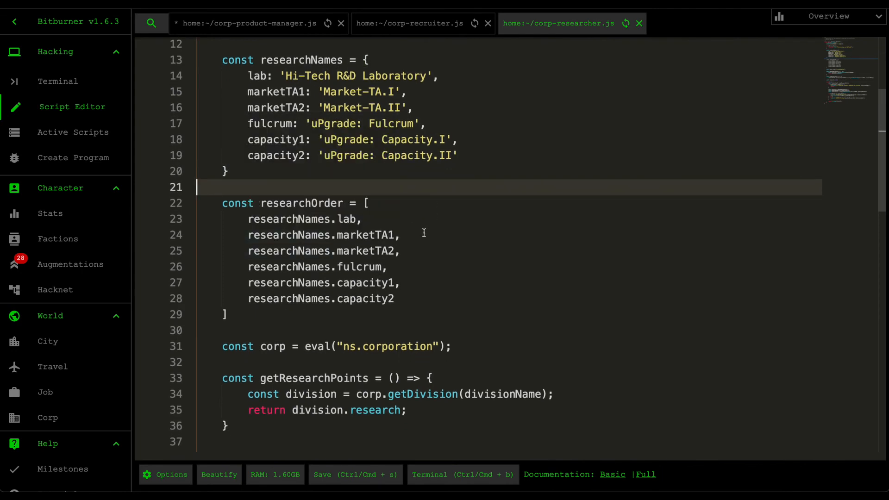
mouse_move(387, 92)
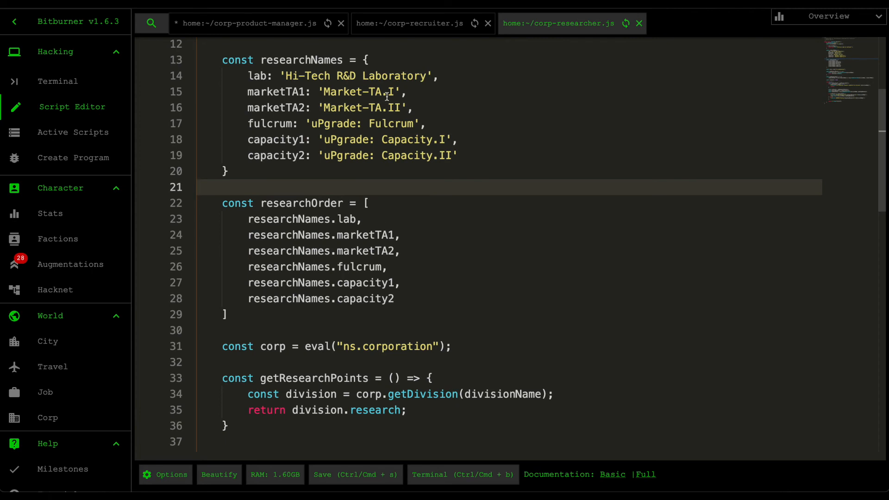
mouse_move(380, 183)
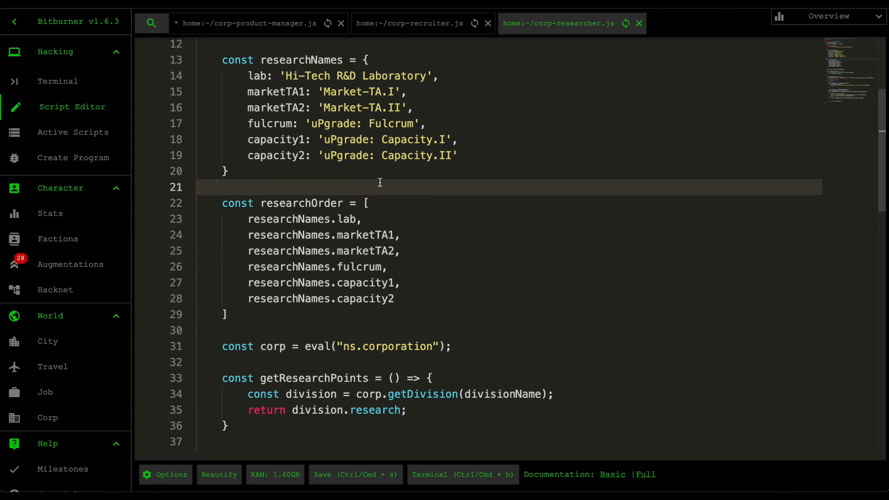
mouse_move(409, 277)
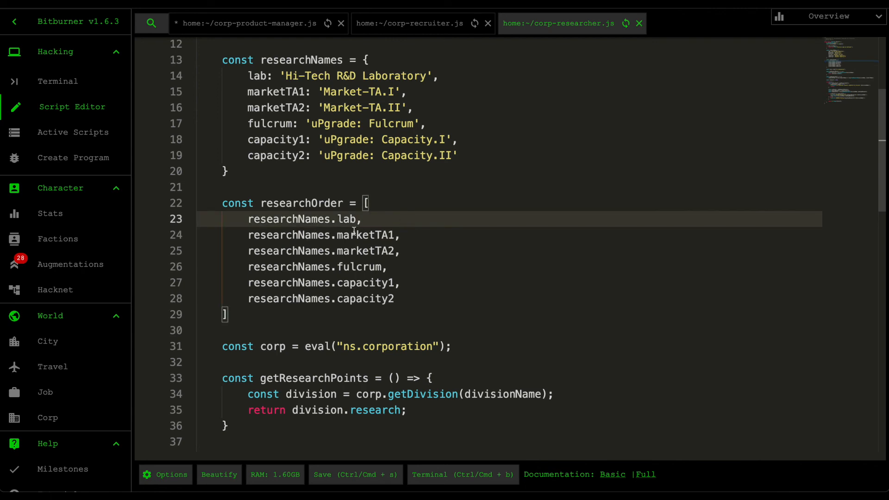
click(400, 234)
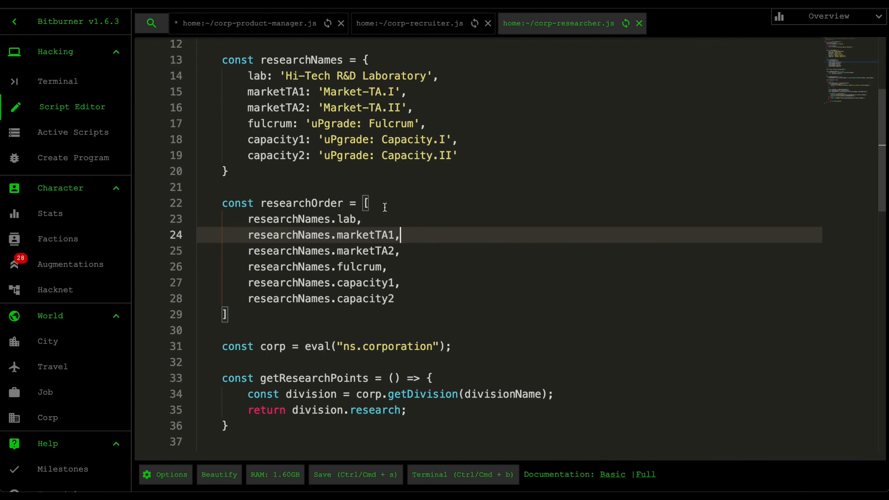
scroll(down, 3)
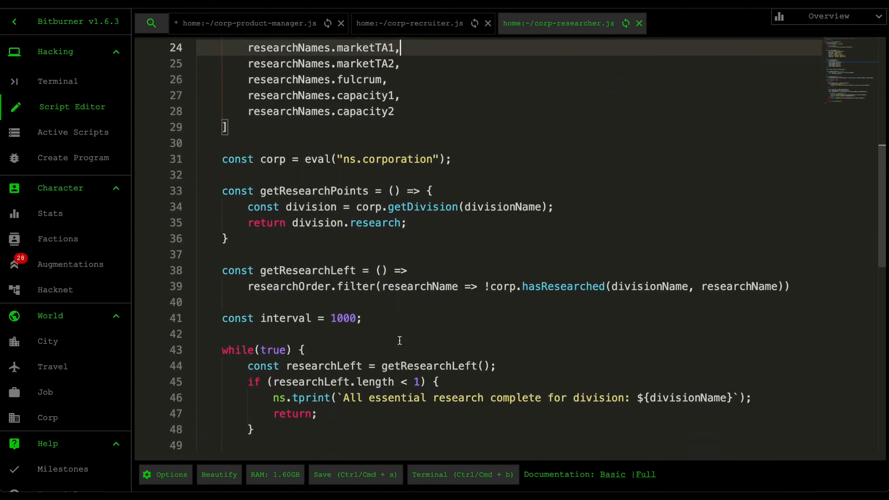
scroll(down, 3)
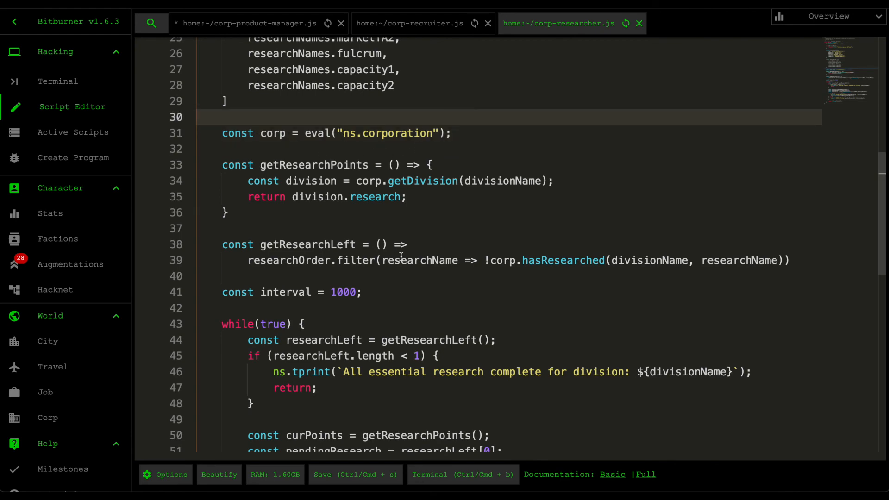
scroll(down, 3)
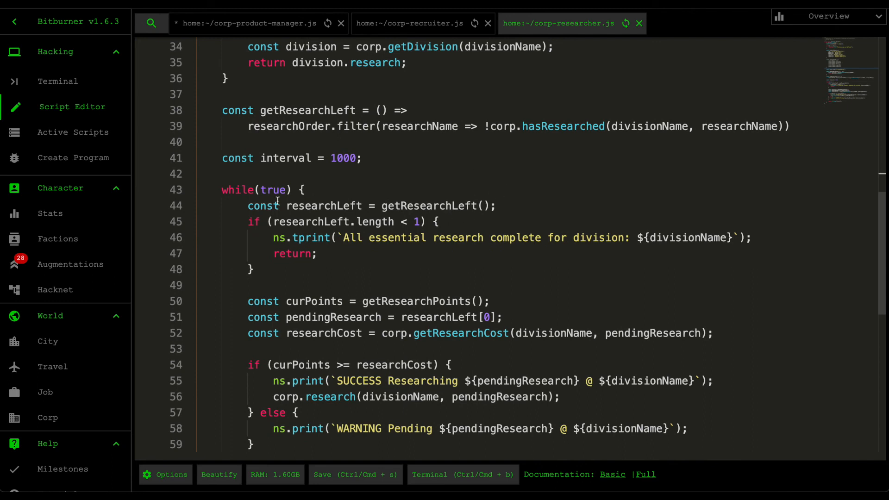
double_click(323, 205)
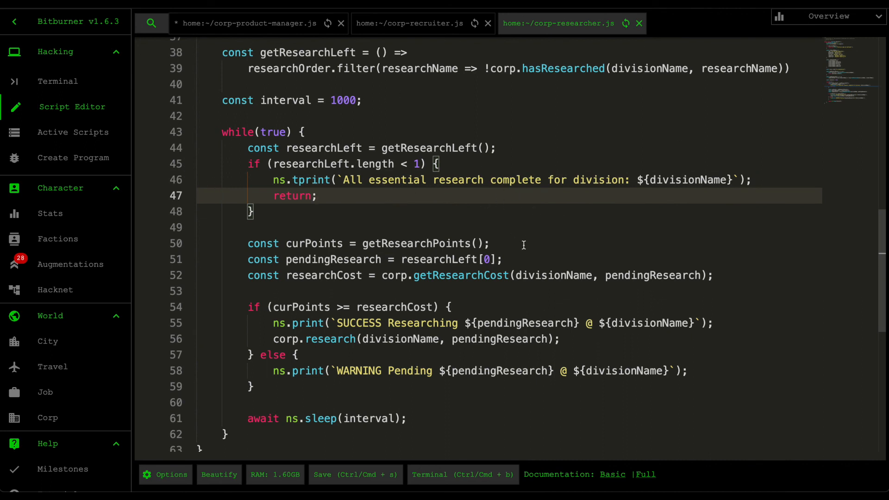
mouse_move(628, 185)
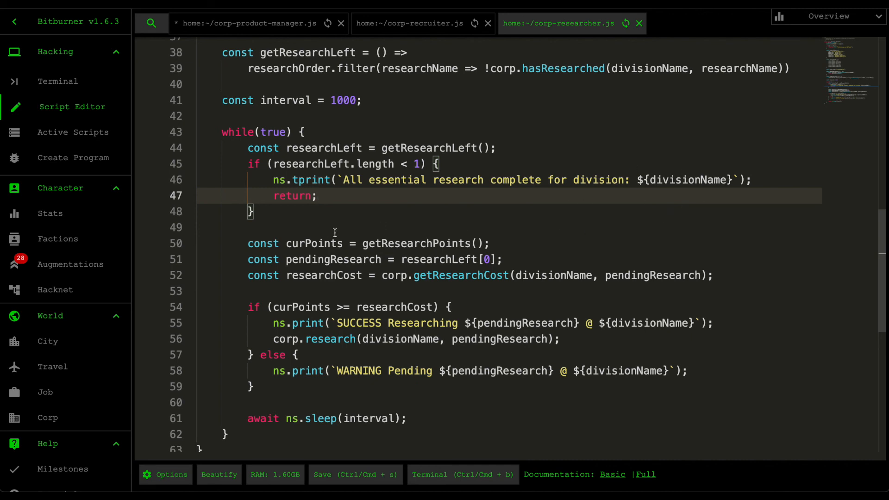
scroll(down, 3)
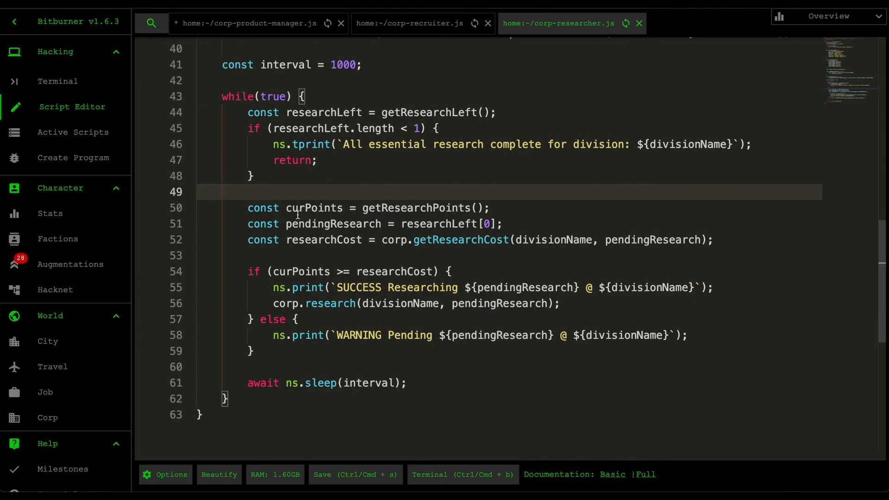
double_click(314, 207)
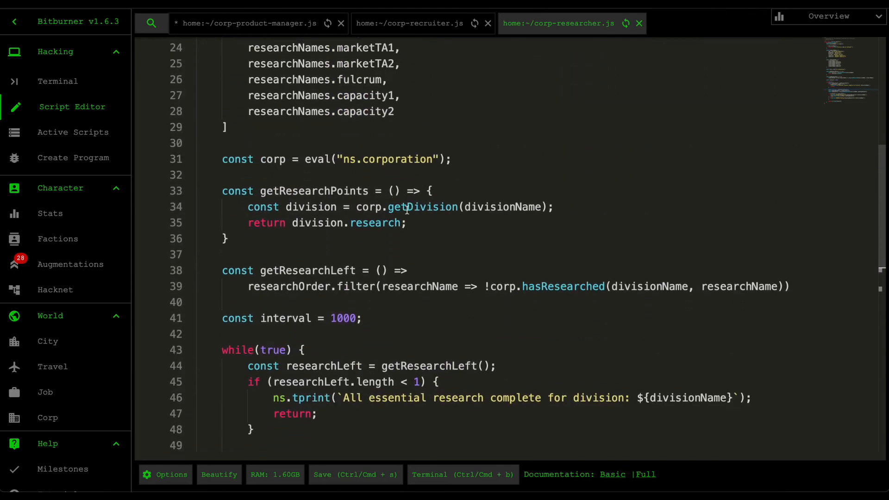
scroll(down, 3)
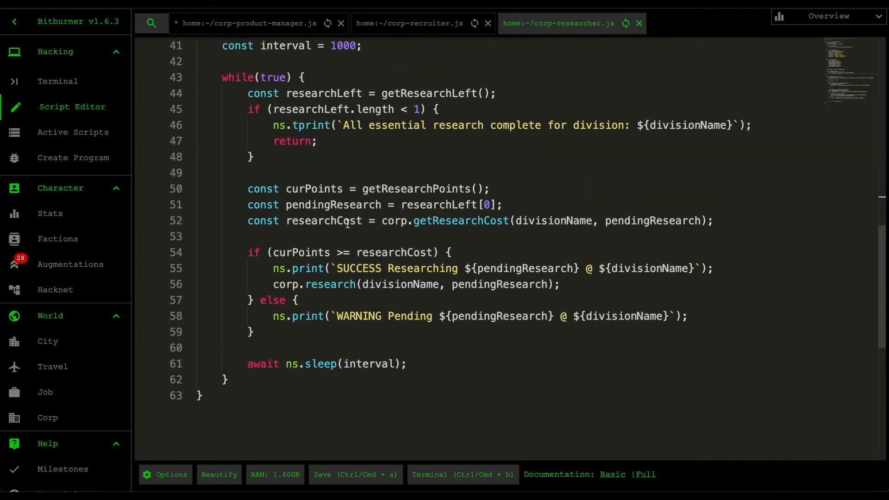
double_click(374, 204)
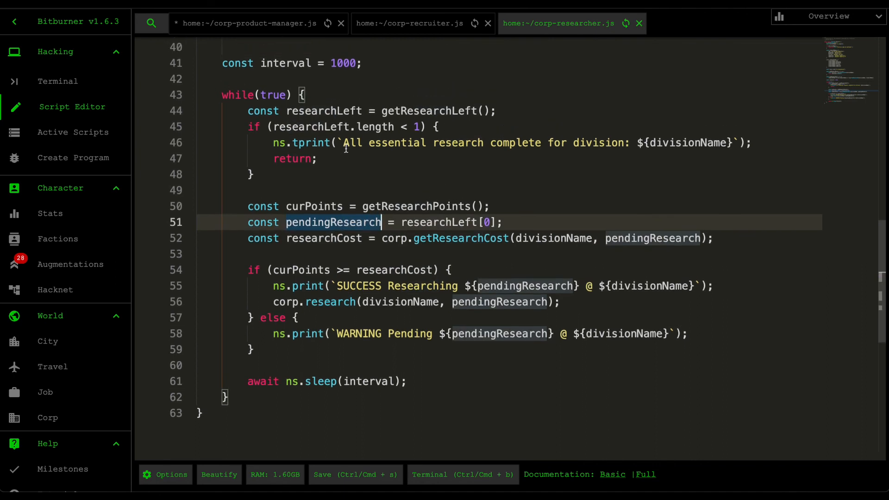
scroll(up, 3)
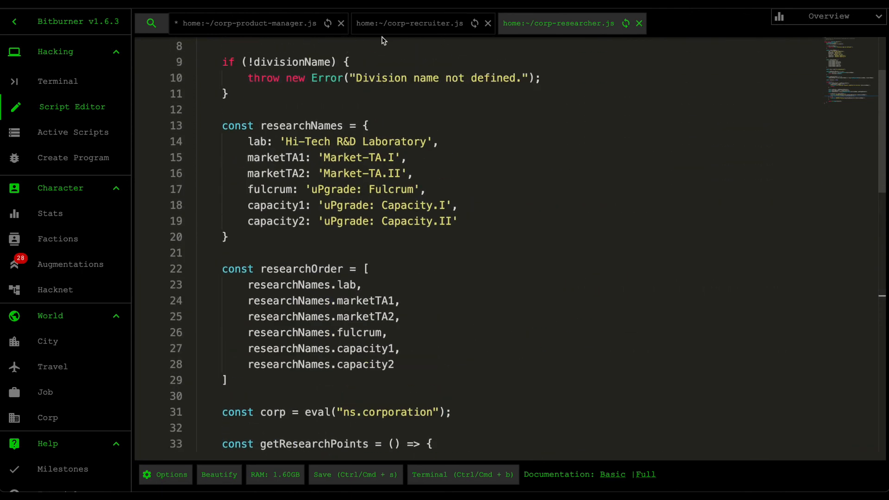
click(244, 23)
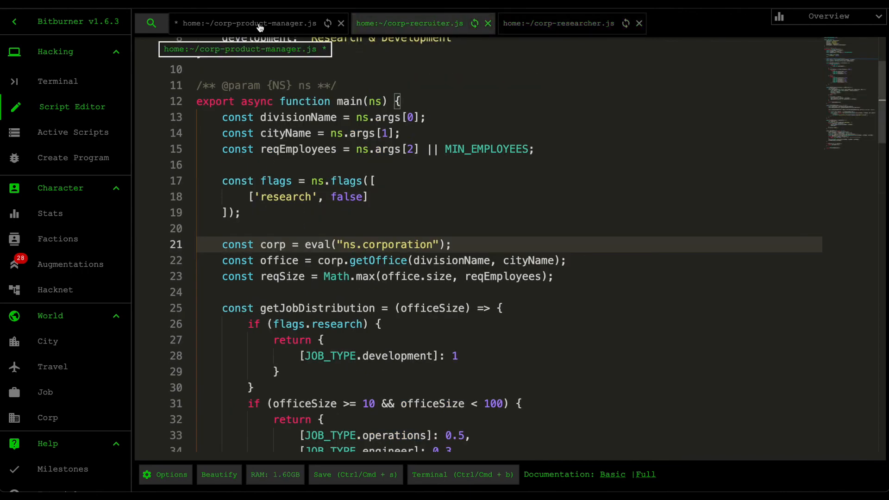
click(557, 23)
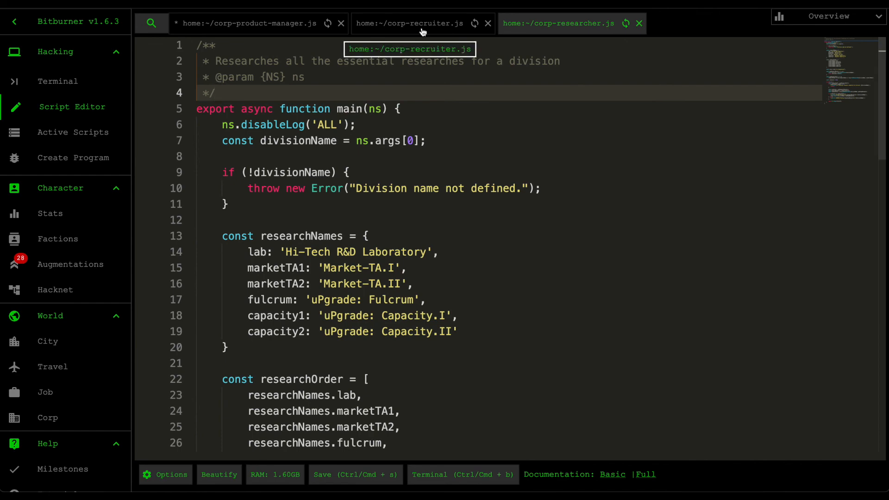
mouse_move(483, 32)
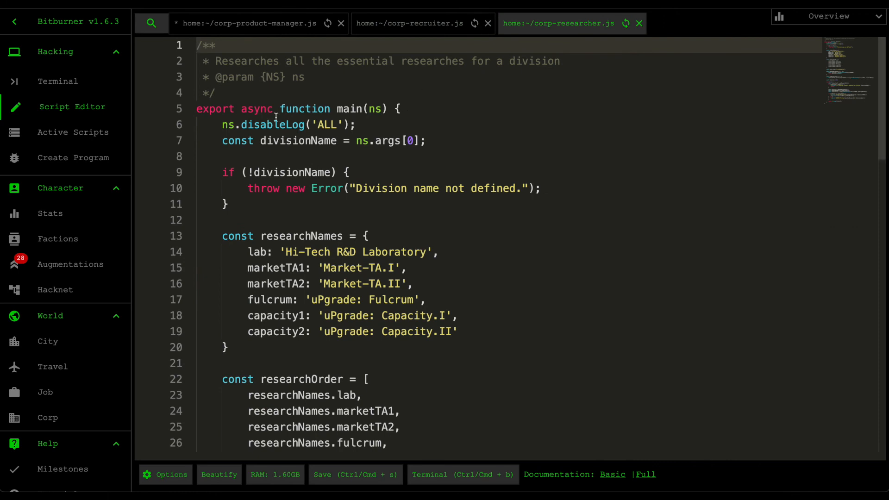
mouse_move(310, 231)
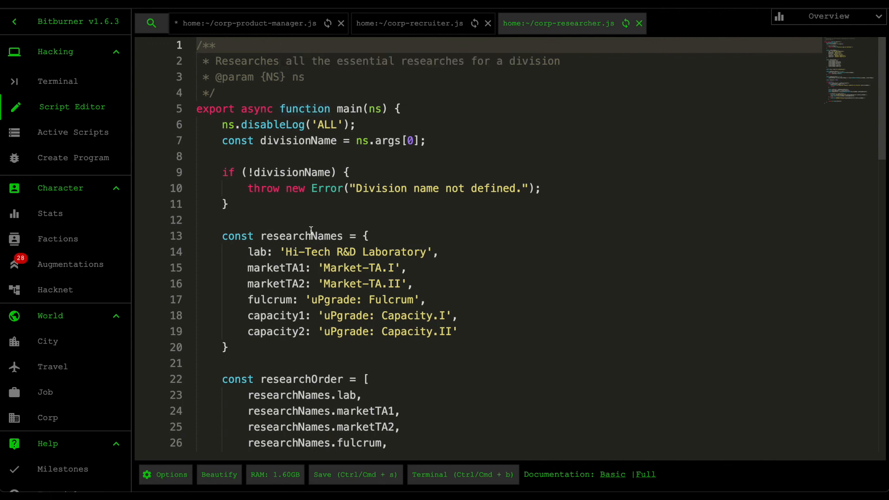
click(360, 157)
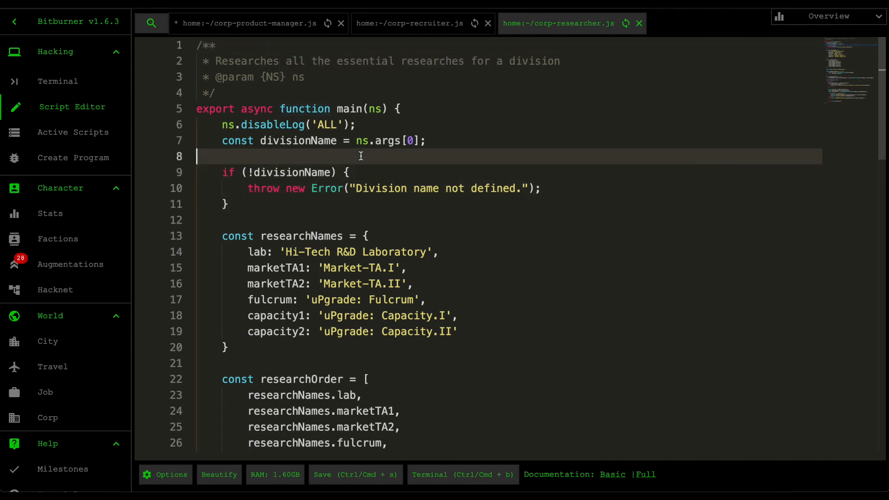